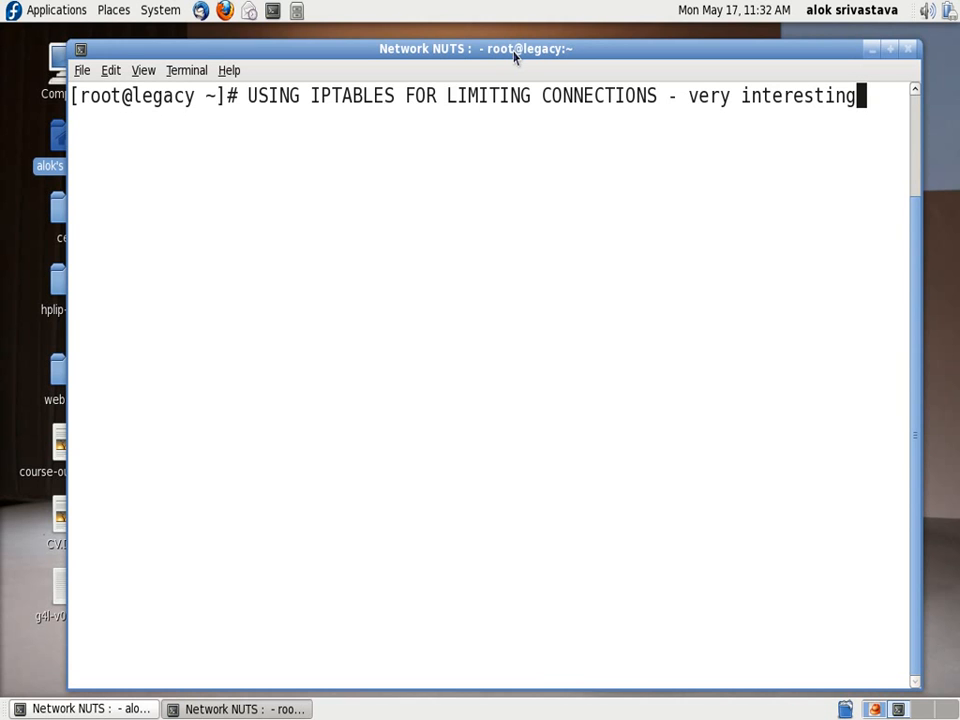
- Highlight the 'LIMITING CONNECTIONS' title words and clear them, leaving an empty root prompt
{"action": "double_click", "coordinate": [347, 95]}
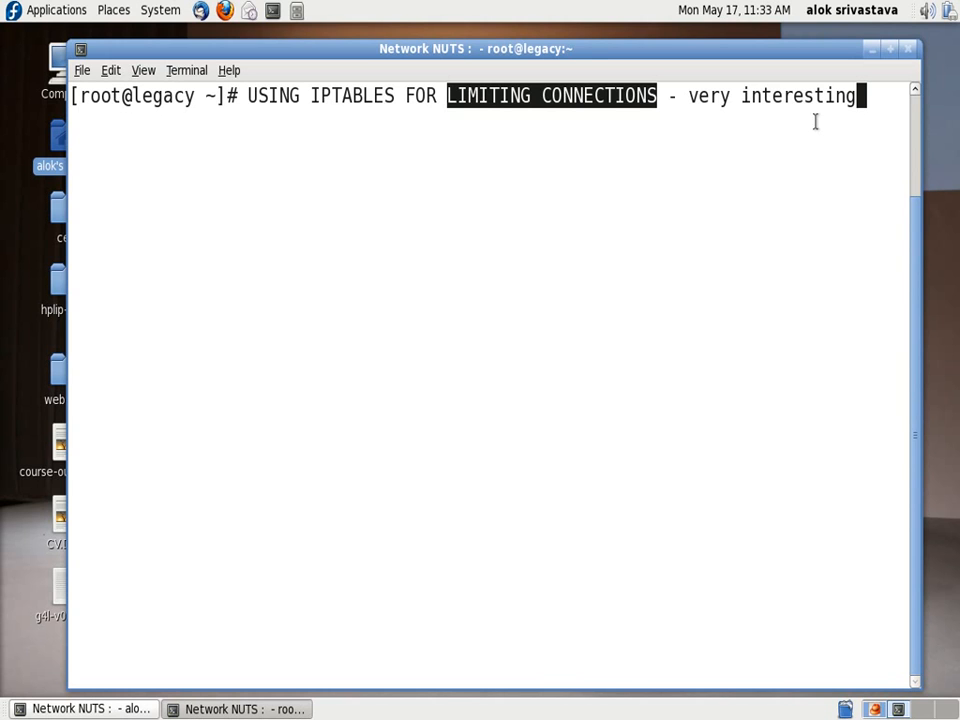
{"action": "mouse_move", "coordinate": [872, 105]}
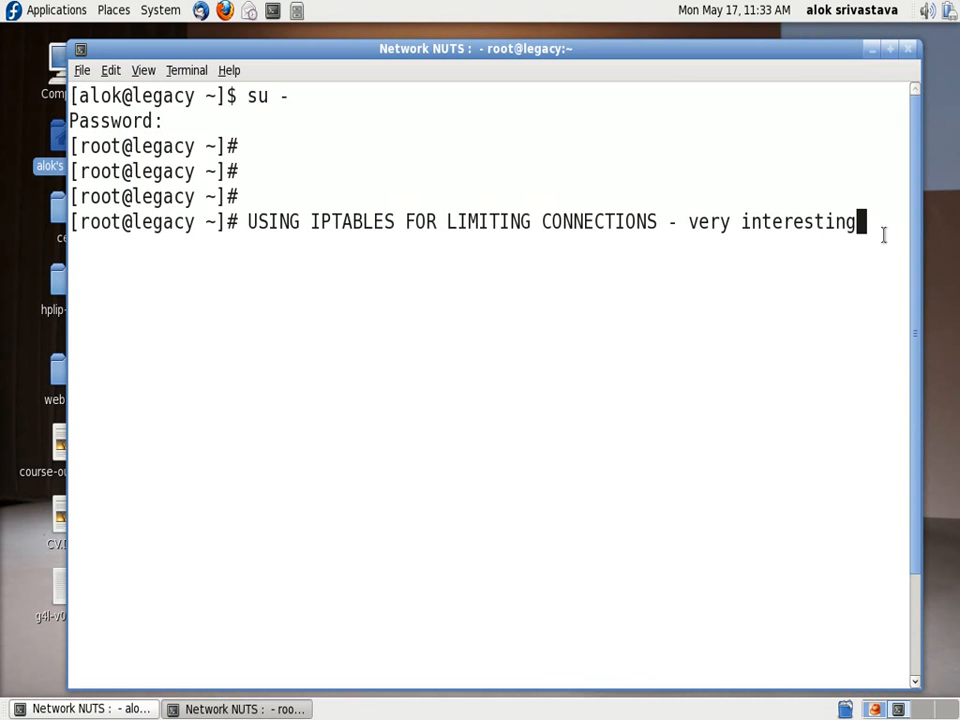
{"action": "scroll", "scroll_direction": "down", "scroll_amount": 3}
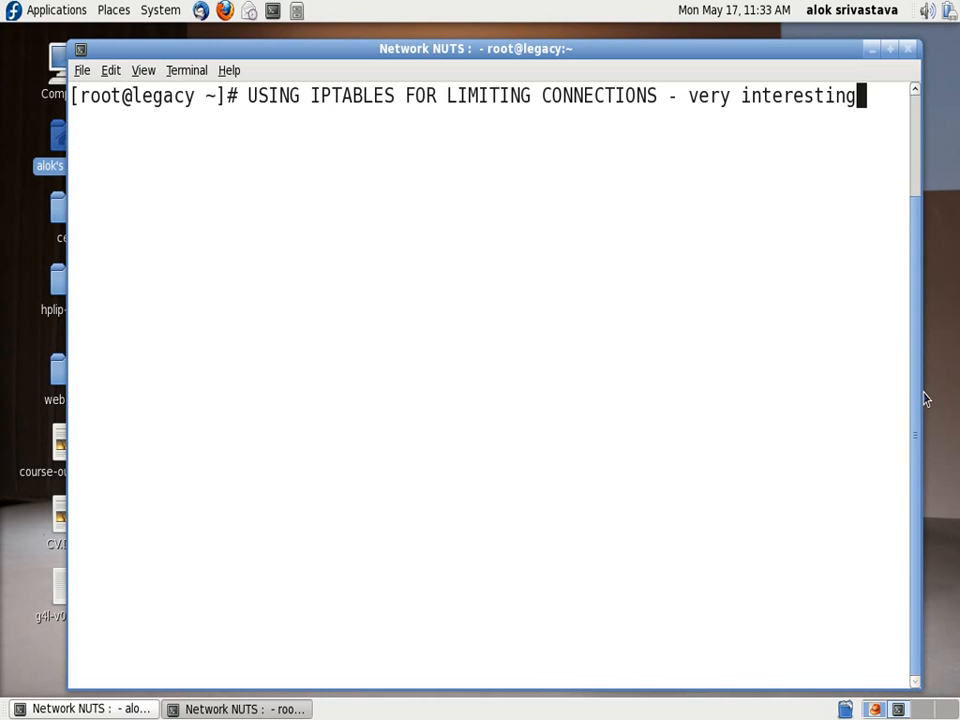
{"action": "mouse_move", "coordinate": [572, 291]}
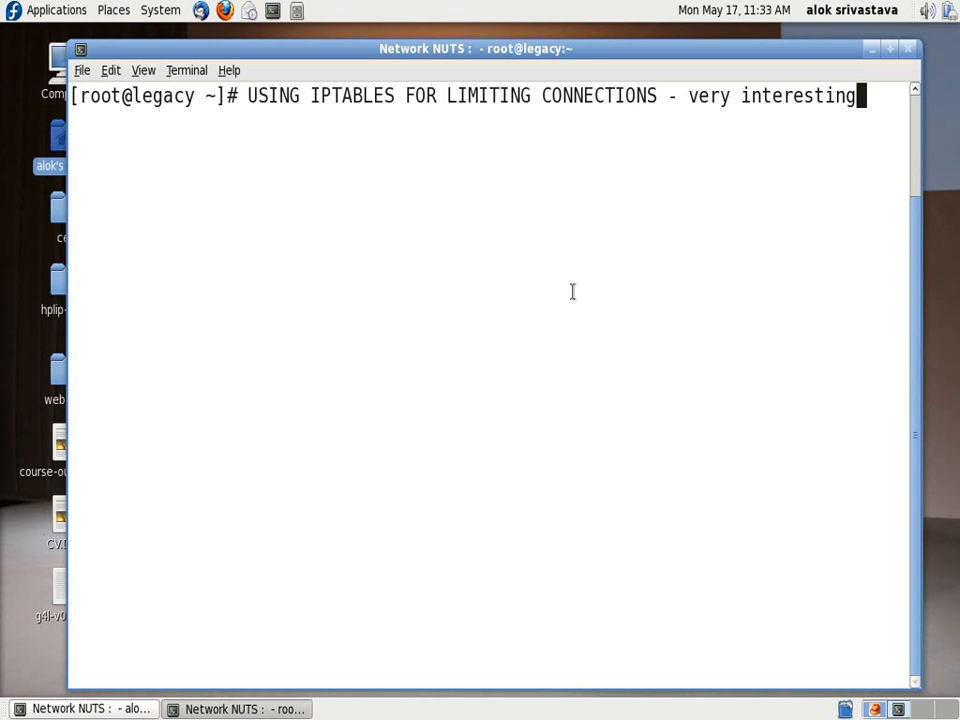
{"action": "double_click", "coordinate": [351, 95]}
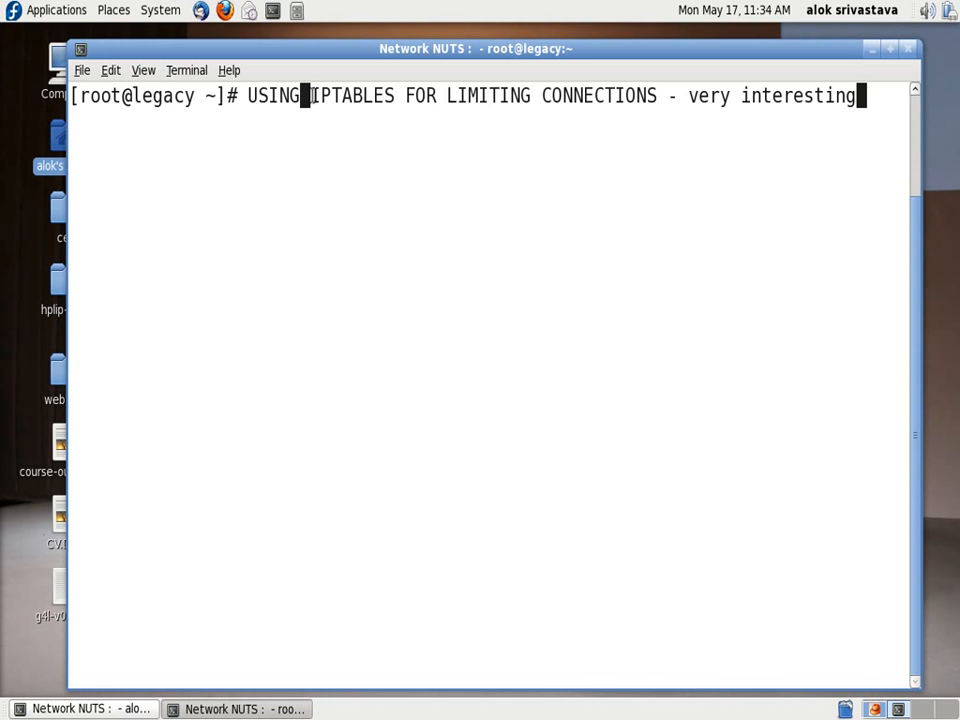
{"action": "double_click", "coordinate": [350, 95]}
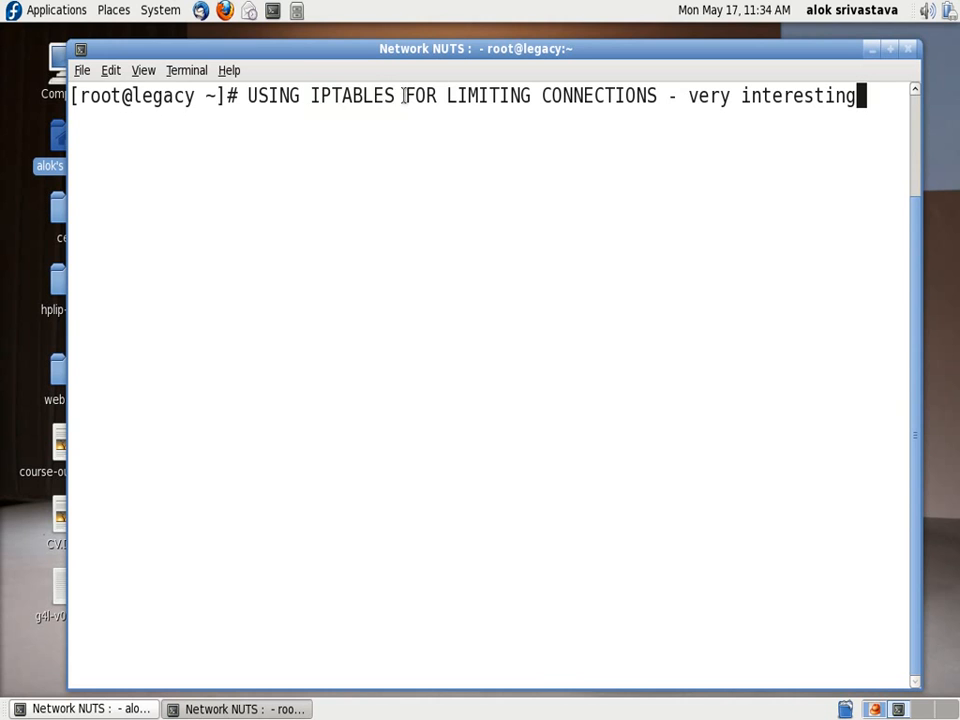
{"action": "double_click", "coordinate": [352, 95]}
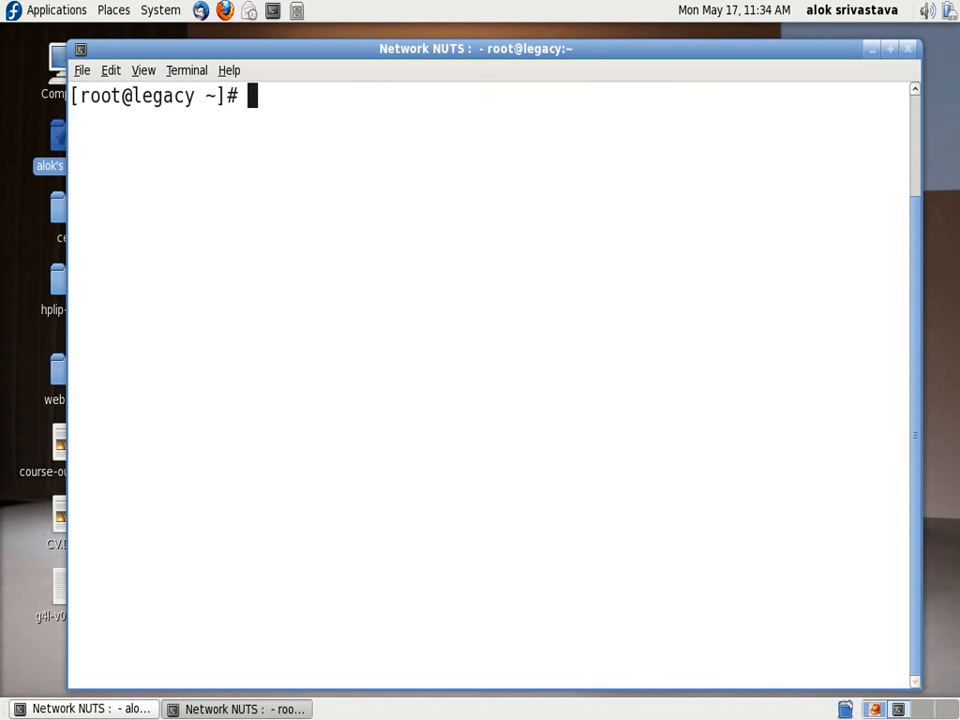
- Load the xt_connlimit kernel module with modprobe xt_connlimit
{"action": "key", "text": "Return"}
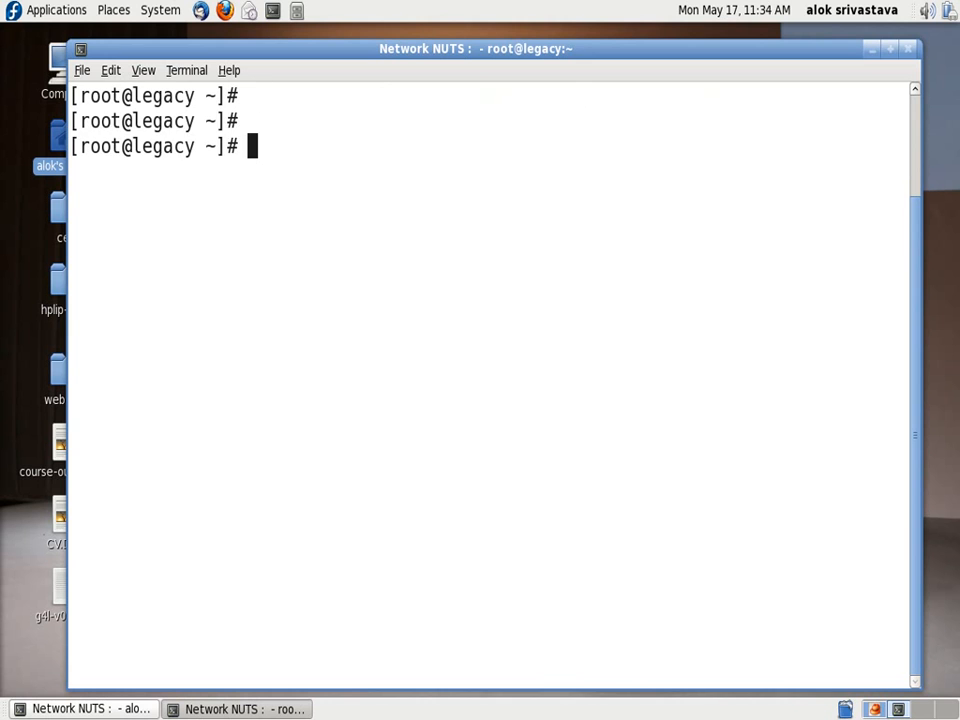
{"action": "type", "text": "mod"}
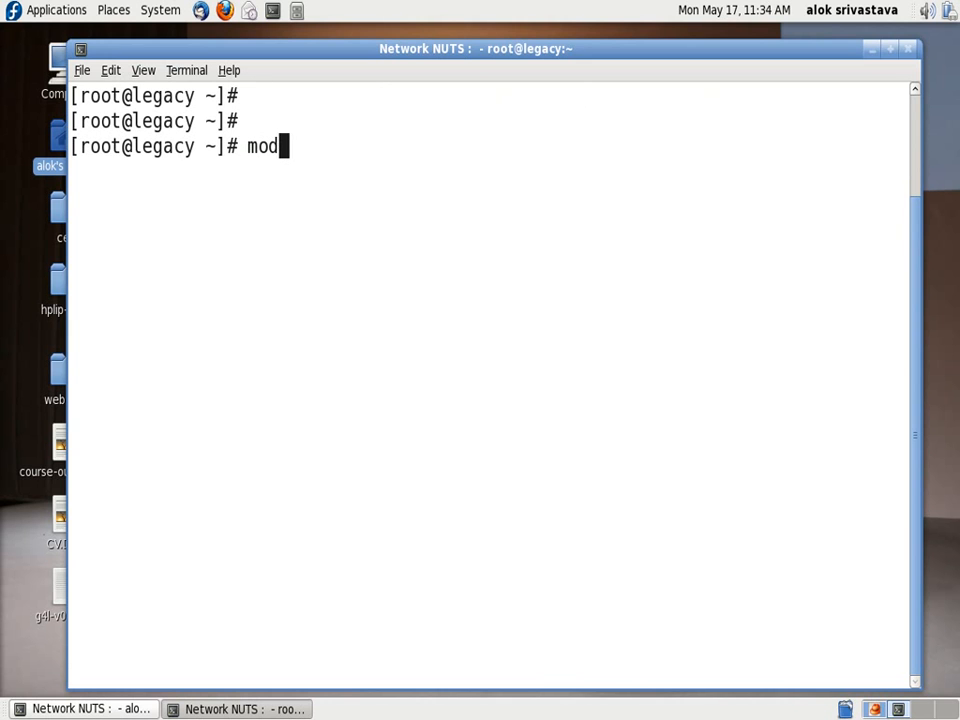
{"action": "type", "text": "probe xt"}
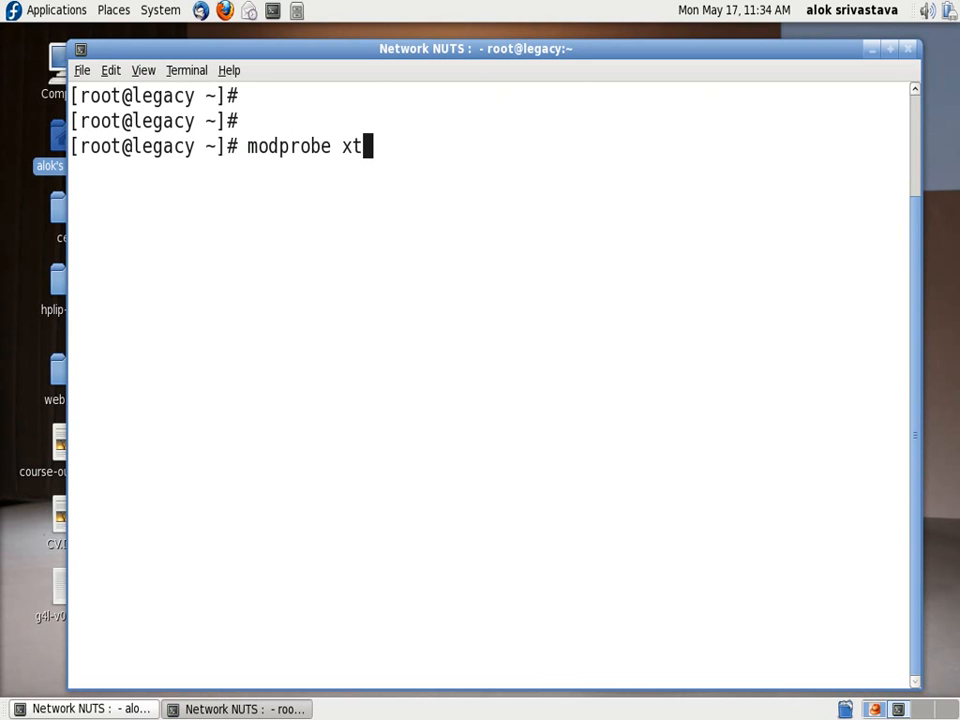
{"action": "type", "text": "_connlimi"}
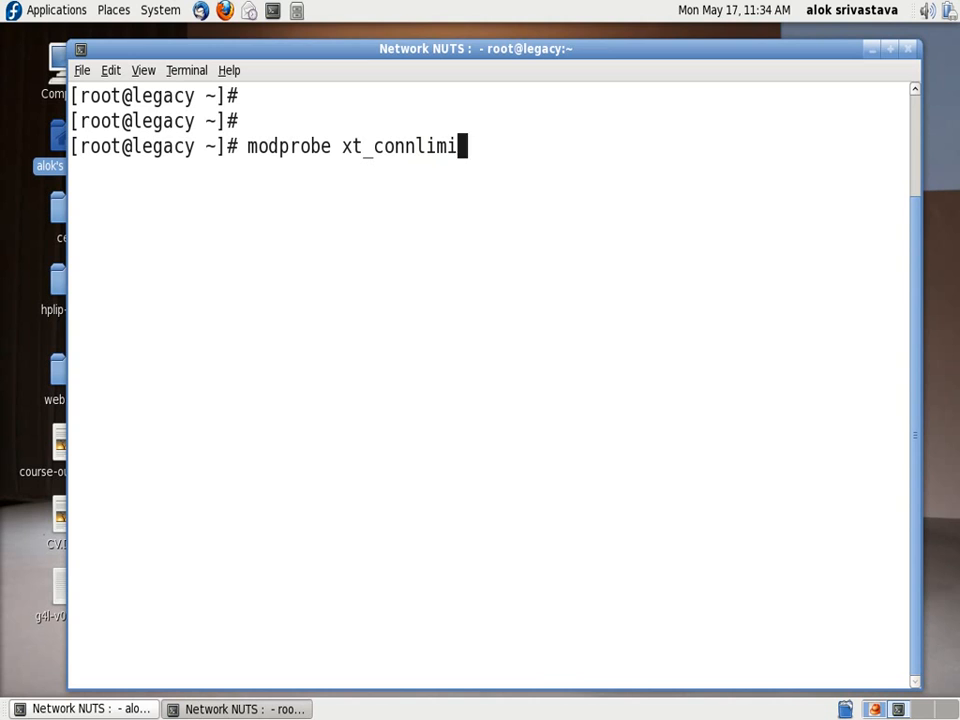
{"action": "type", "text": "t"}
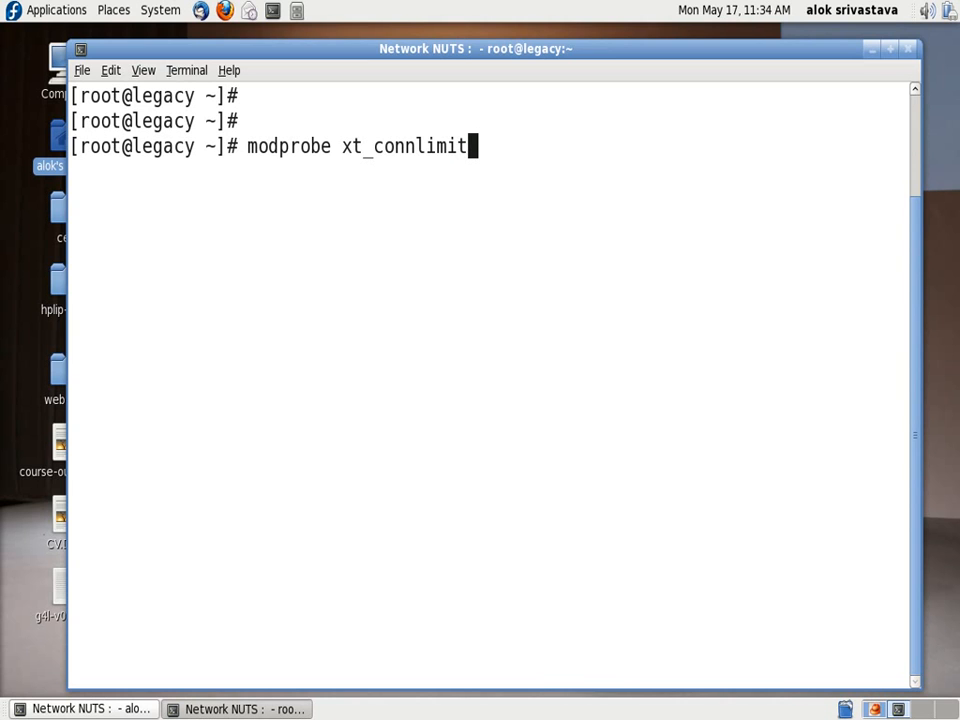
{"action": "key", "text": "Return"}
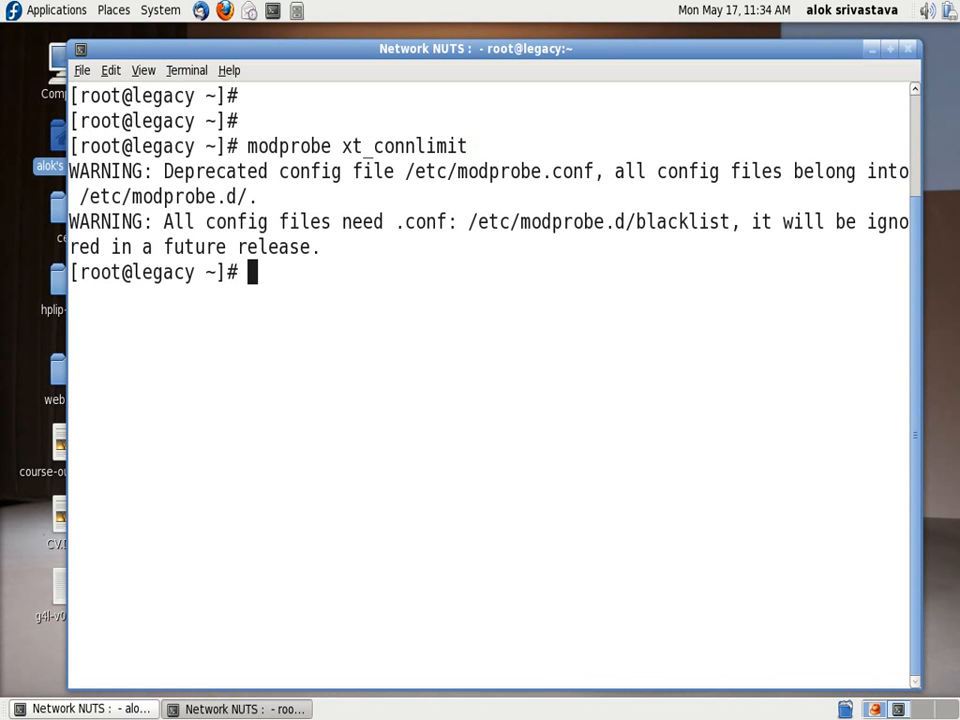
{"action": "type", "text": "ls"}
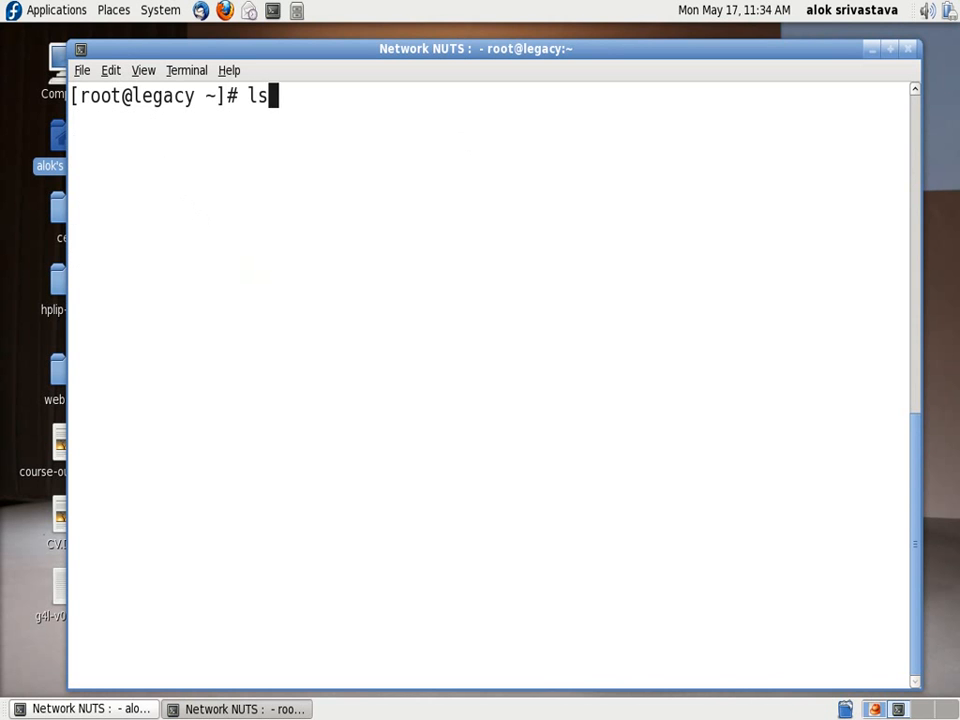
- Confirm xt_connlimit is loaded using lsmod | grep conn
{"action": "type", "text": "mod | grep"}
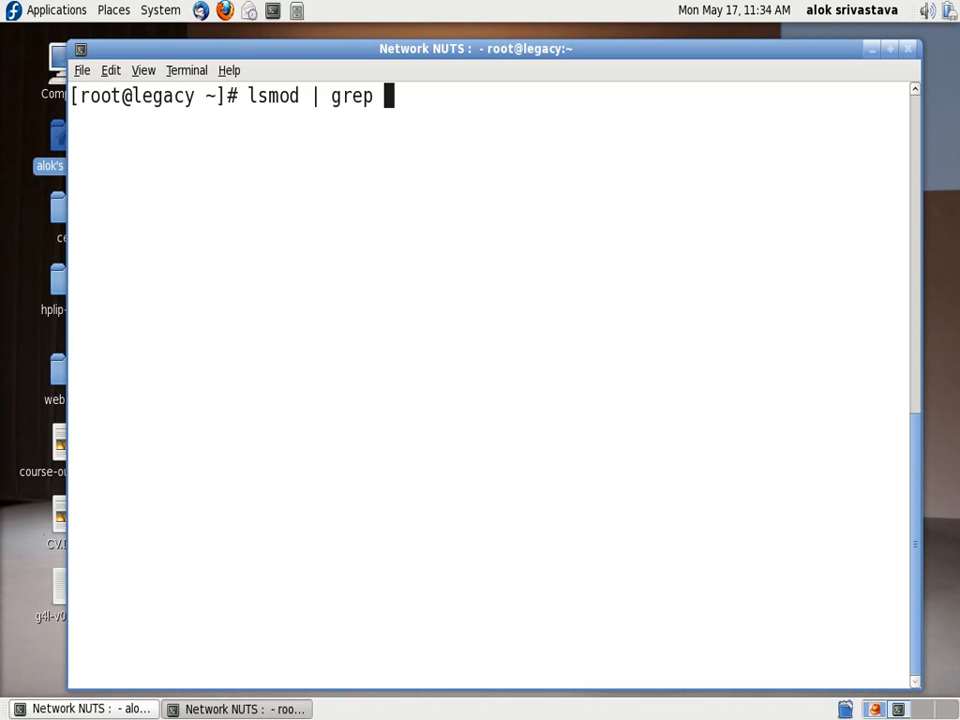
{"action": "type", "text": "conn"}
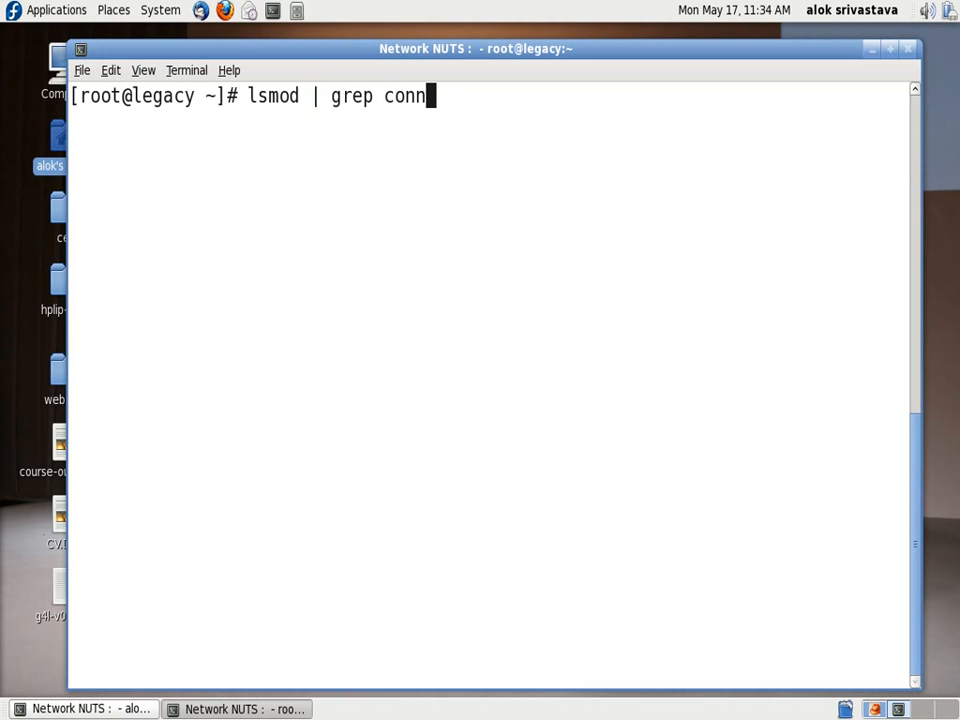
{"action": "key", "text": "Return"}
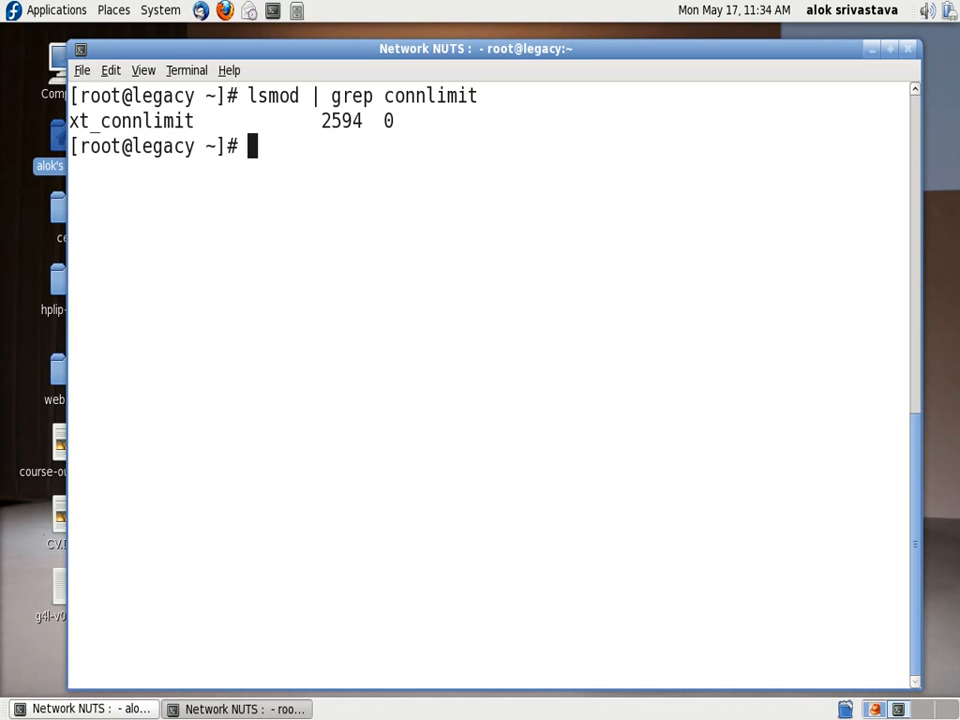
{"action": "key", "text": "Return"}
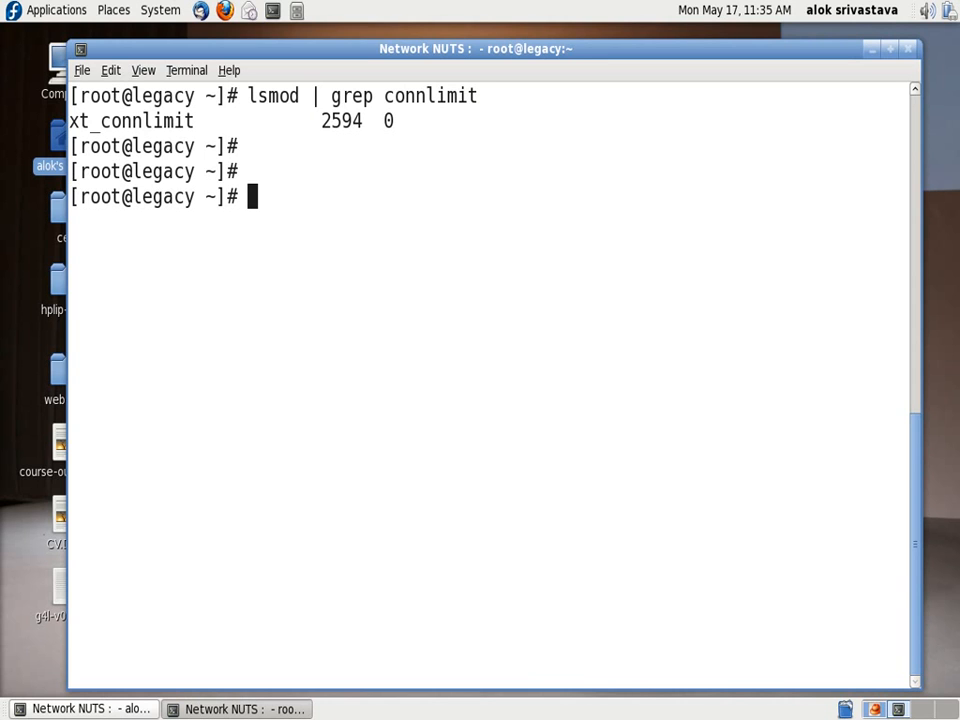
- Open /etc/rc.d/rc.local in vim
{"action": "type", "text": "vim /etc/rc."}
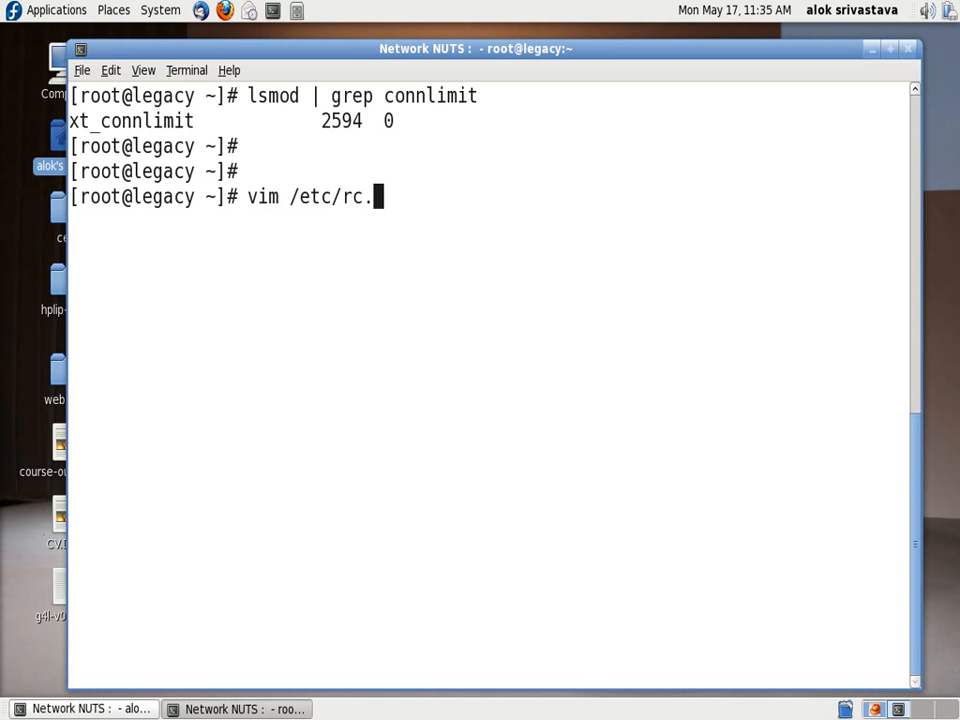
{"action": "type", "text": "d/rc.local"}
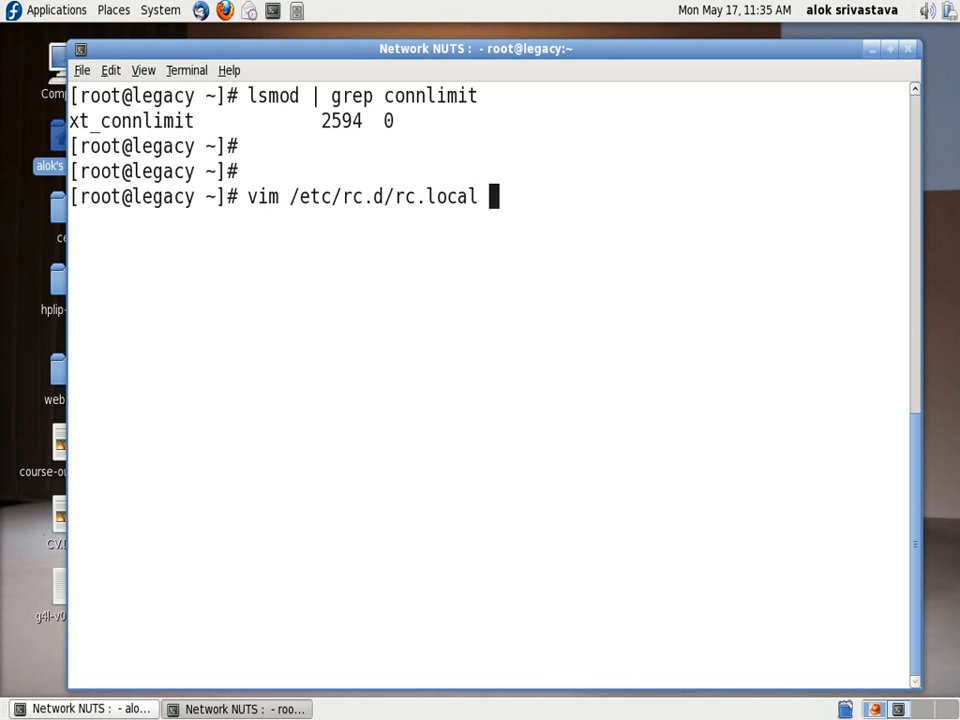
{"action": "key", "text": "Return"}
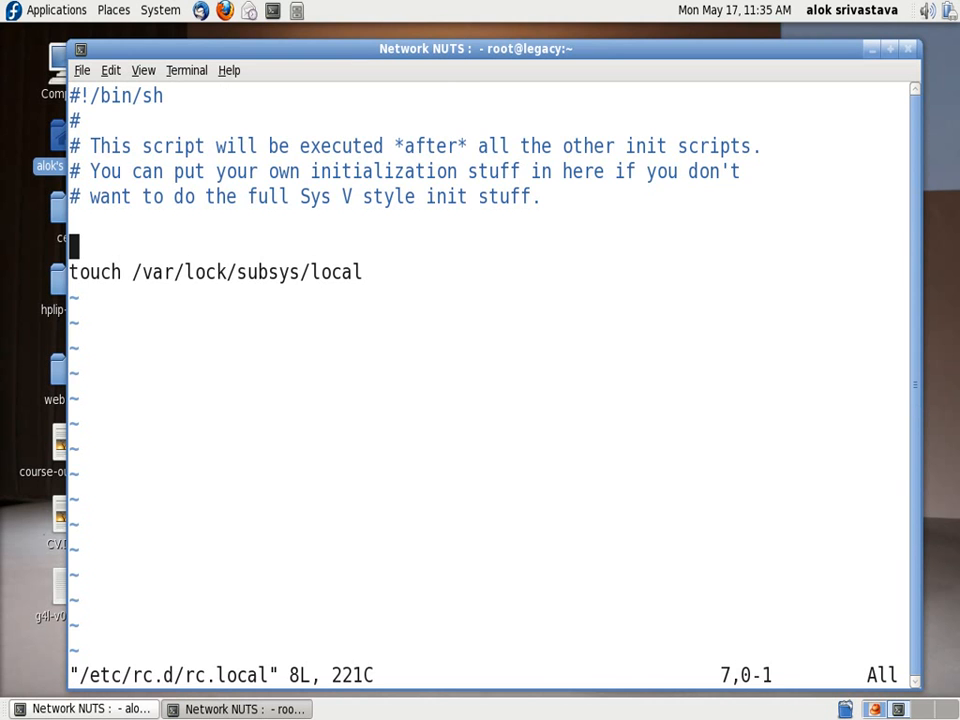
- Add a 'modprobe xt_connlimit' boot-loading note to rc.local, then write and quit vim
{"action": "type", "text": "modprobe xt_connlimit"}
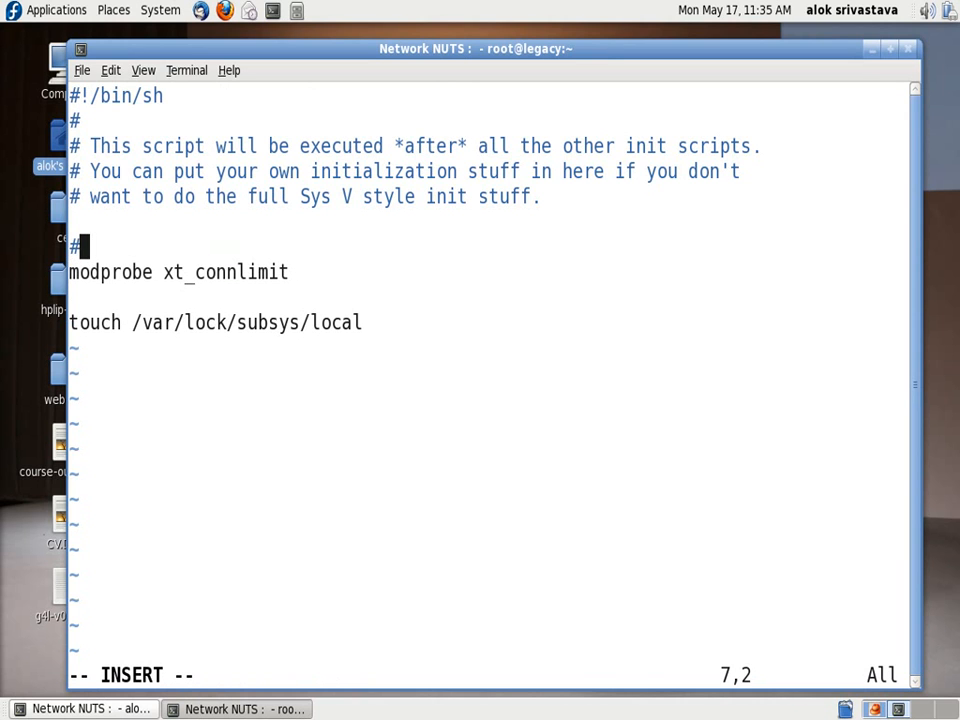
{"action": "type", "text": "for loadgin"}
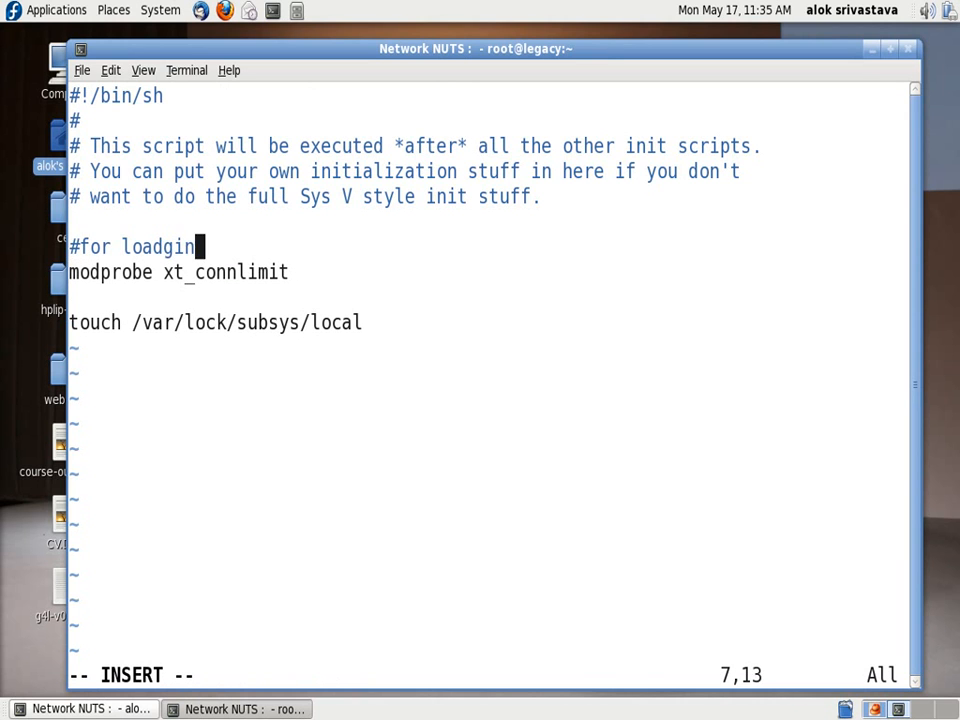
{"action": "type", "text": "g"}
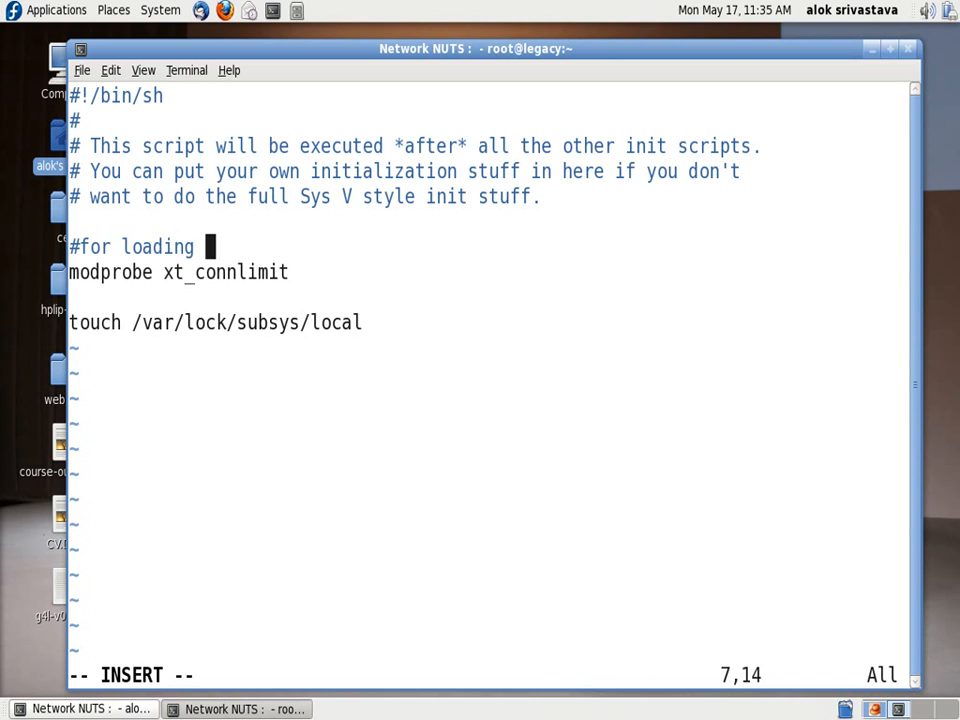
{"action": "type", "text": "xt_connl"}
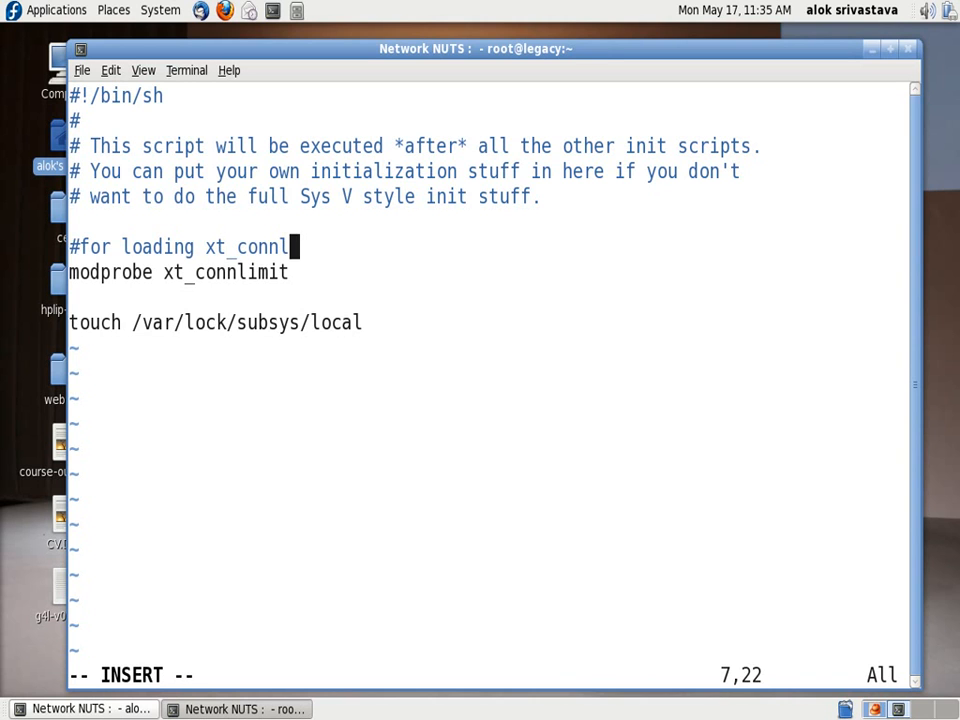
{"action": "type", "text": "imit modu"}
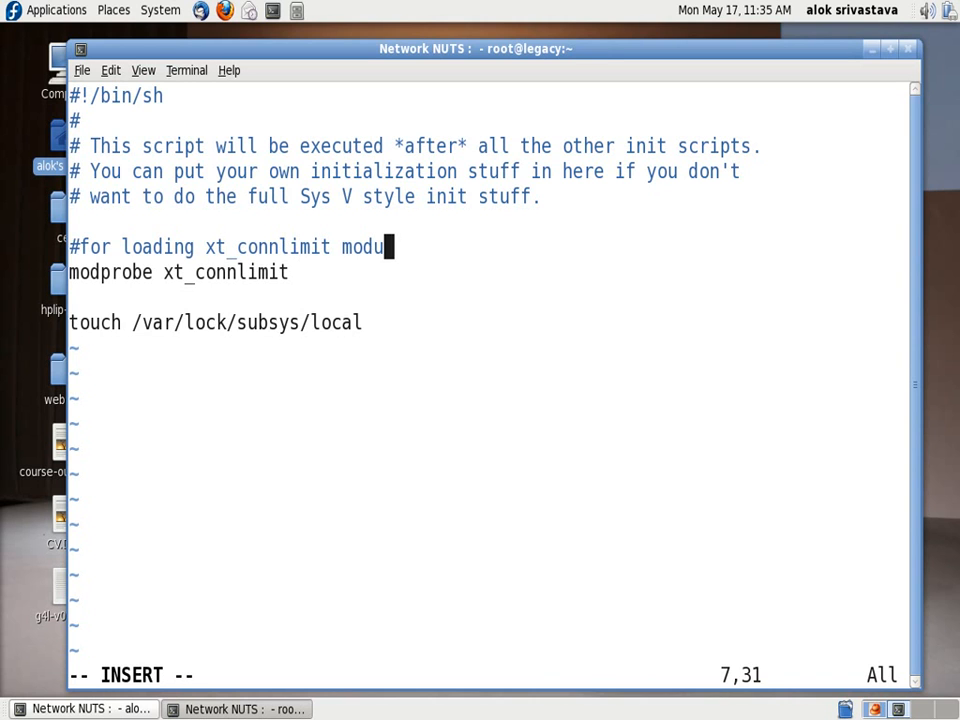
{"action": "type", "text": "le at reboots"}
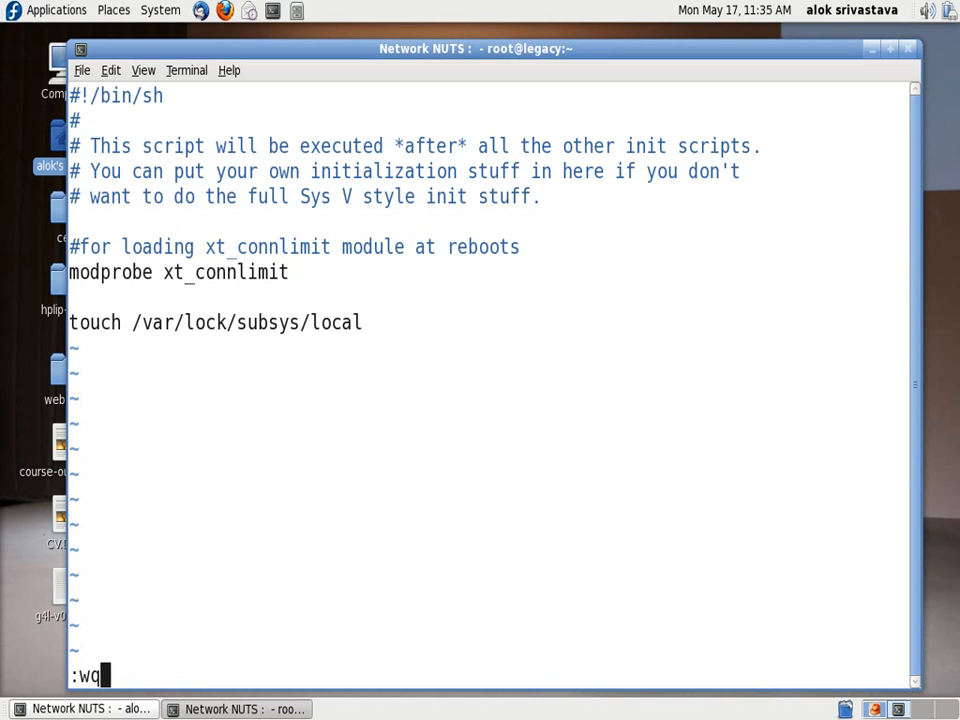
{"action": "key", "text": "Return"}
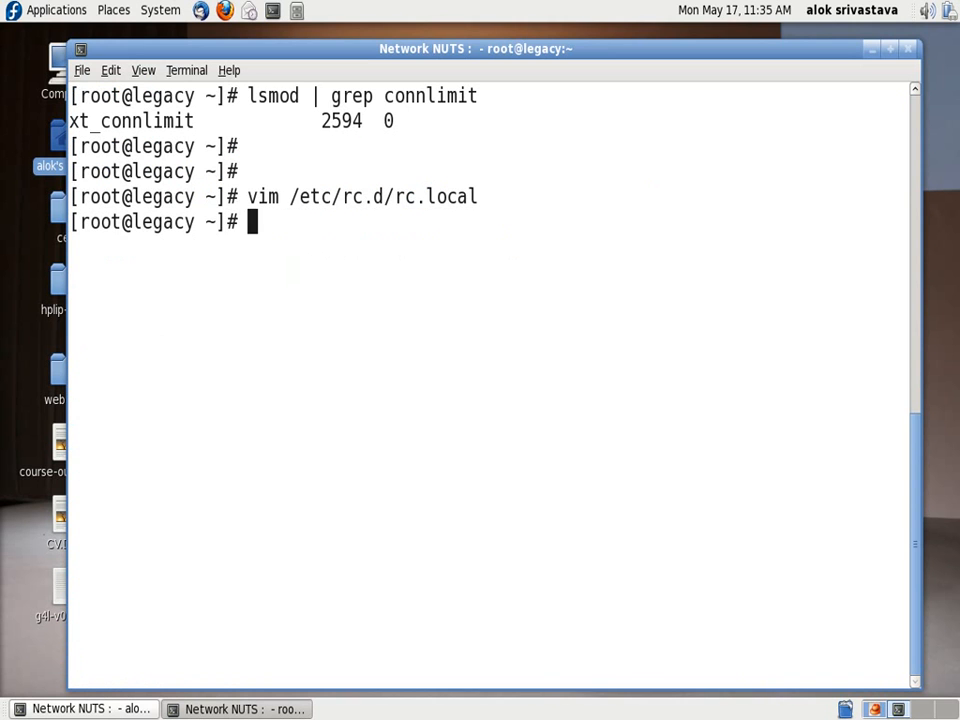
- Insert an INPUT rule rejecting port-22 SYNs above 2 connections via connlimit
{"action": "type", "text": "i"}
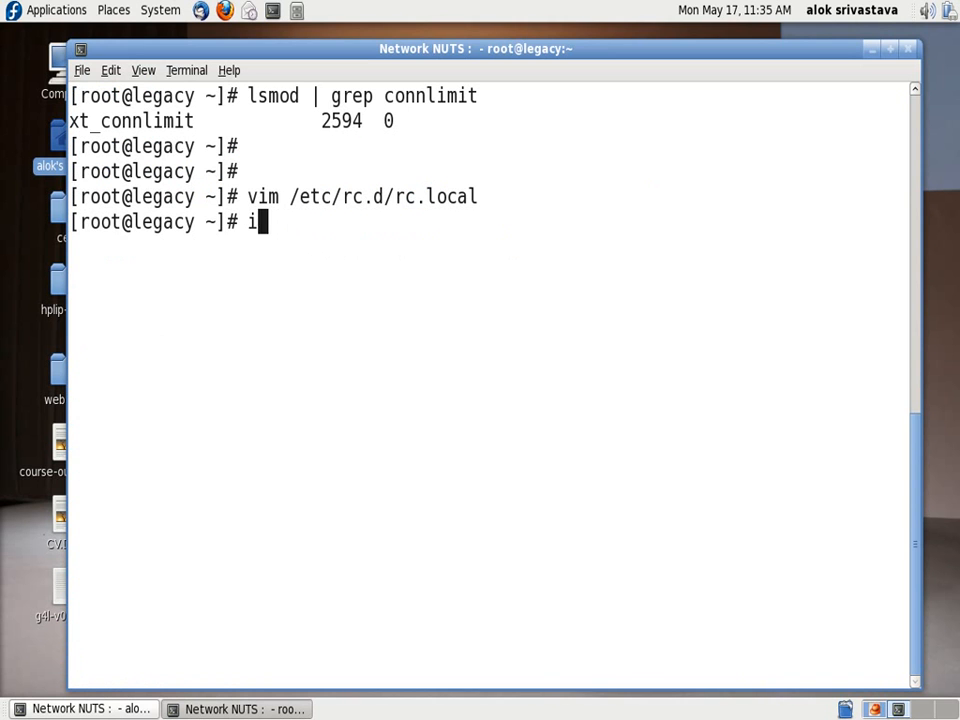
{"action": "type", "text": "ptables -"}
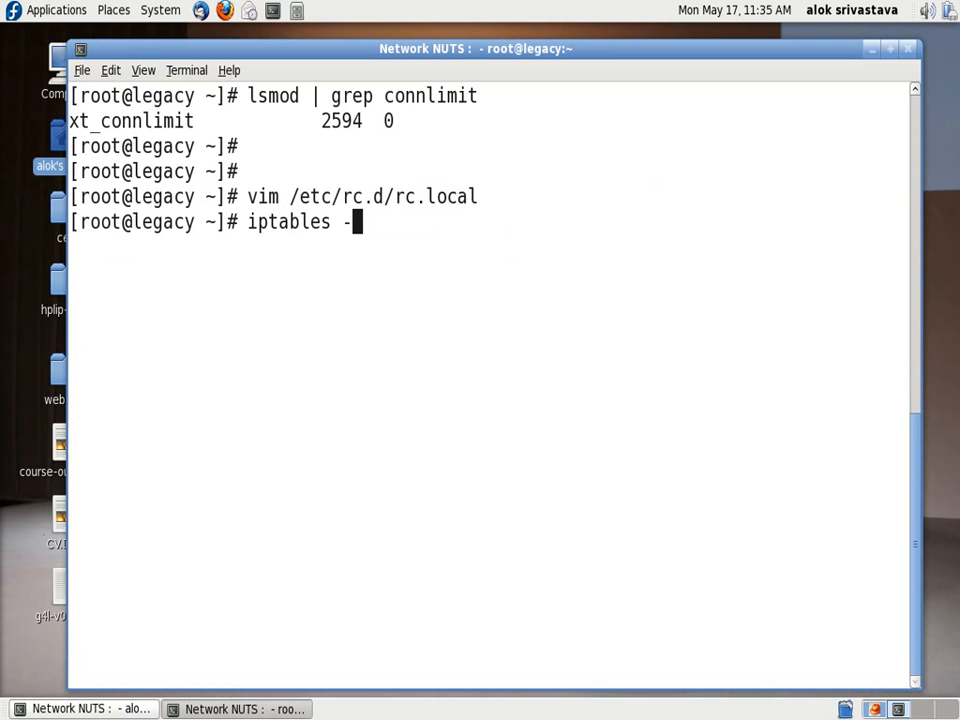
{"action": "type", "text": "I INPUT"}
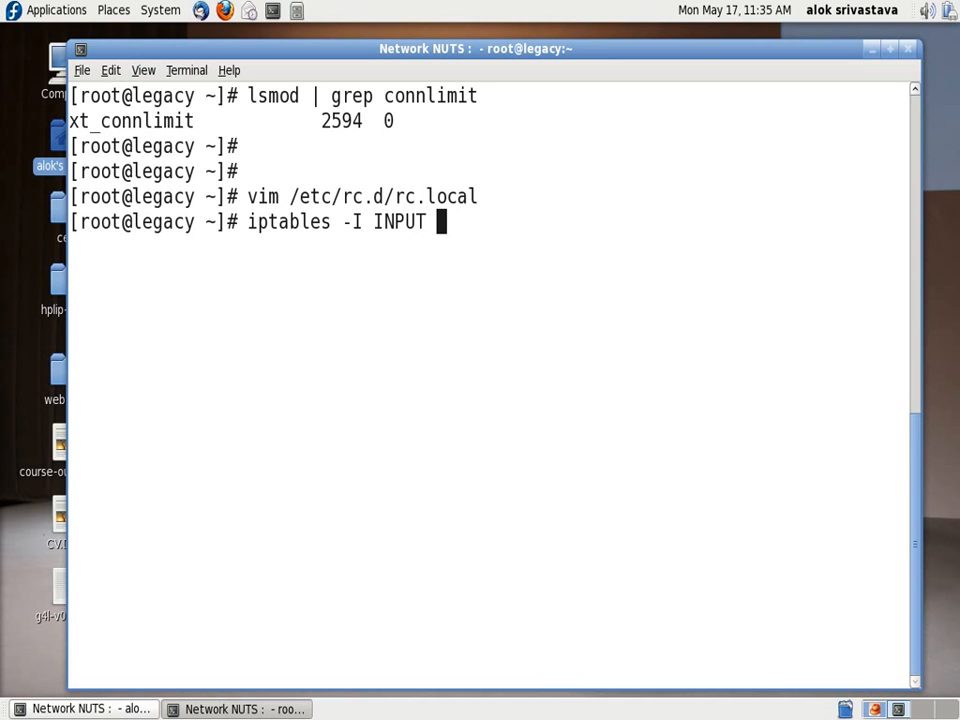
{"action": "type", "text": "-p tcp"}
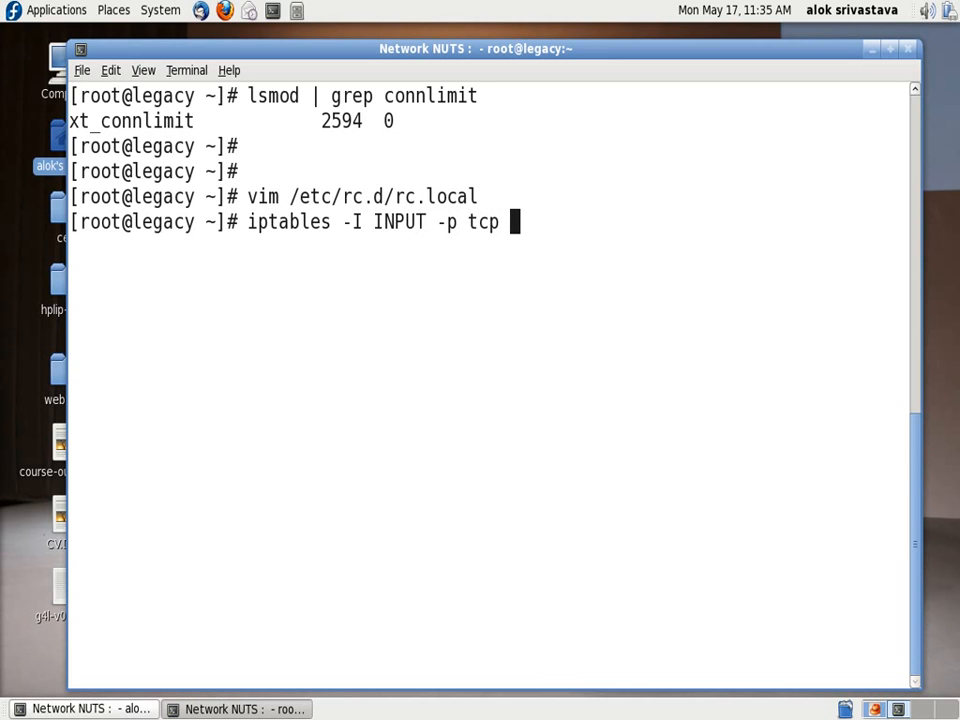
{"action": "type", "text": "--syn"}
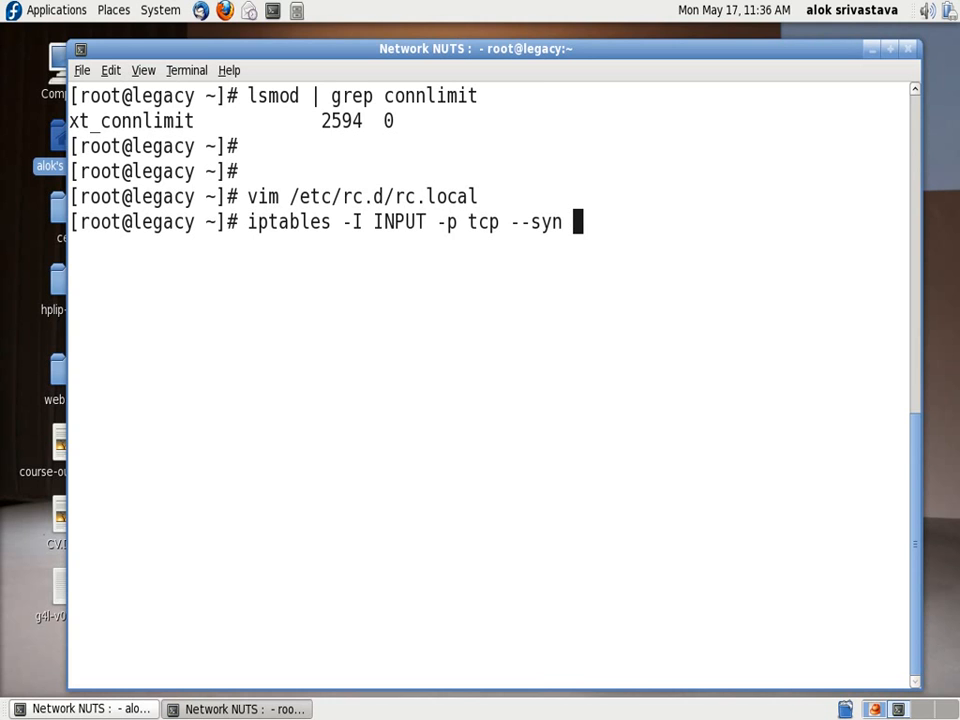
{"action": "type", "text": "--dport 2"}
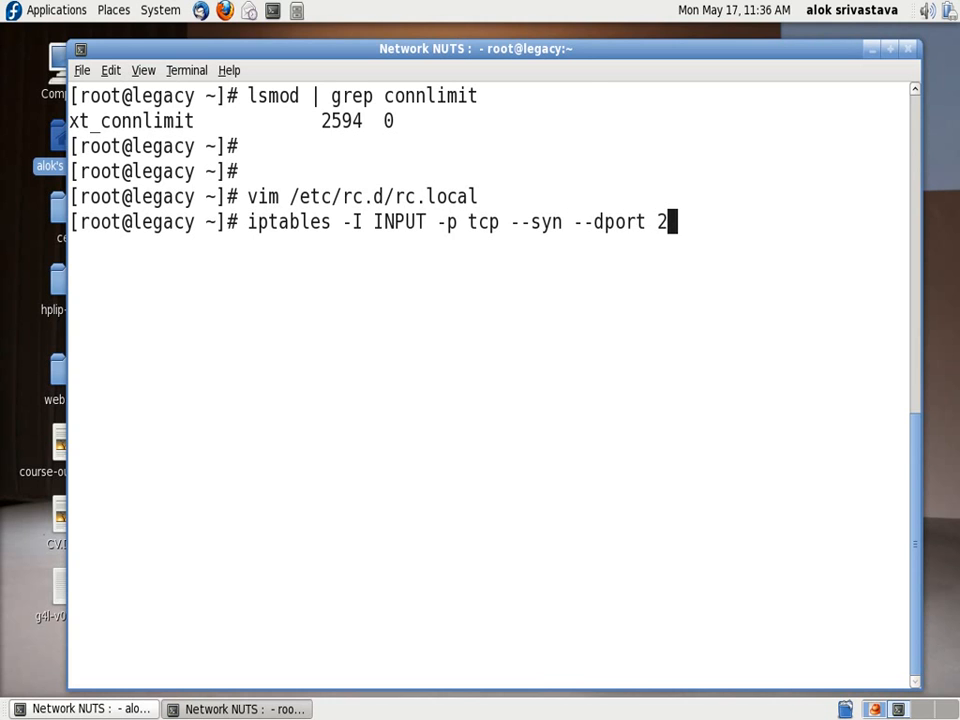
{"action": "type", "text": "2"}
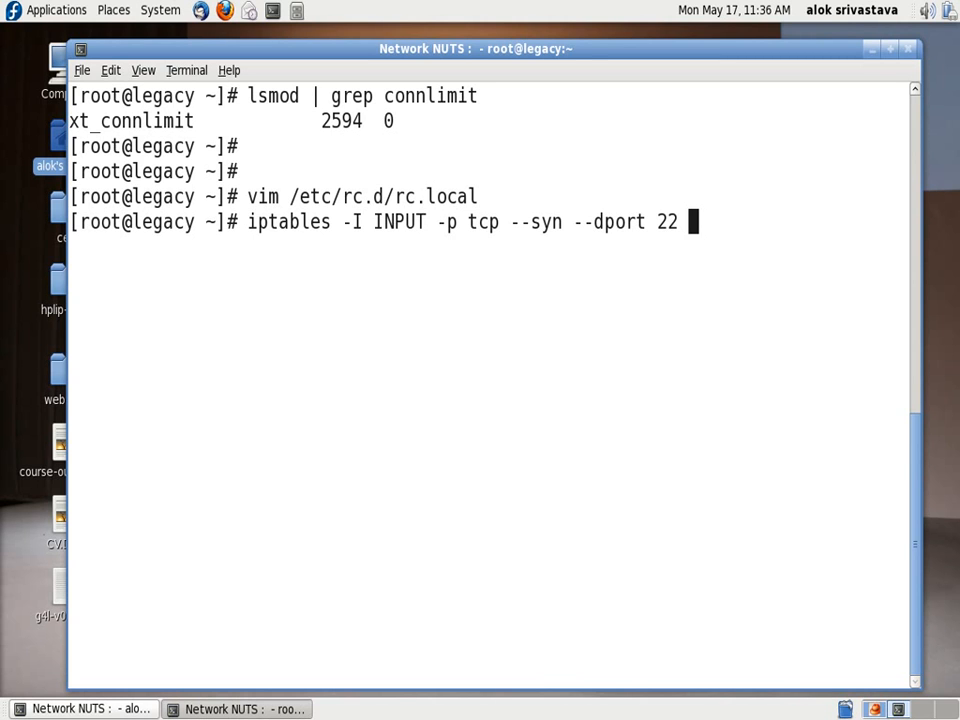
{"action": "type", "text": "-m co"}
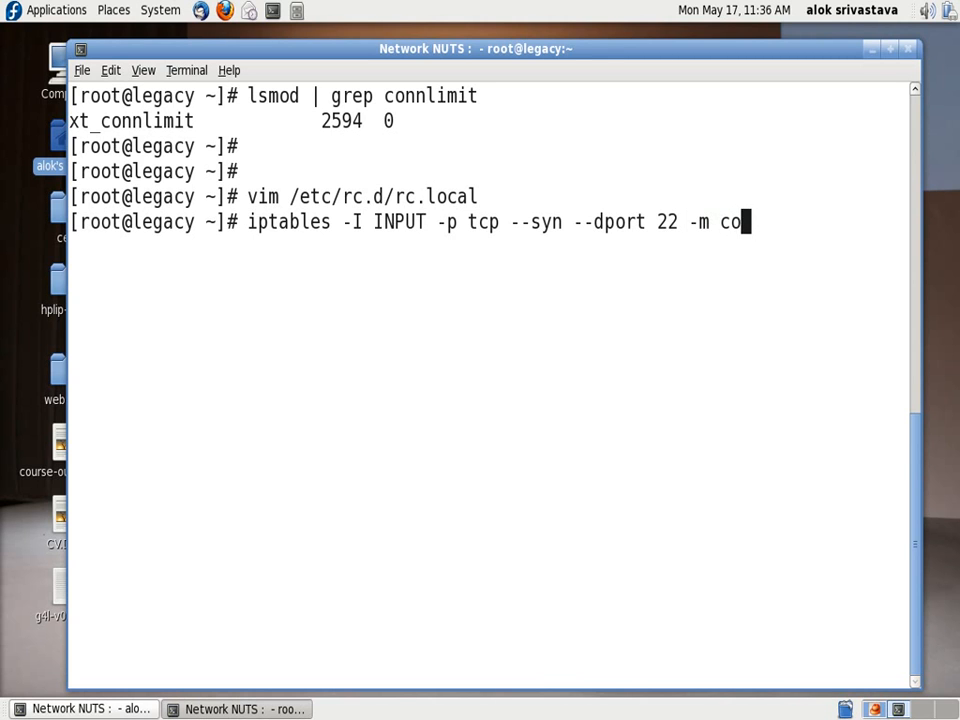
{"action": "type", "text": "nnlimit"}
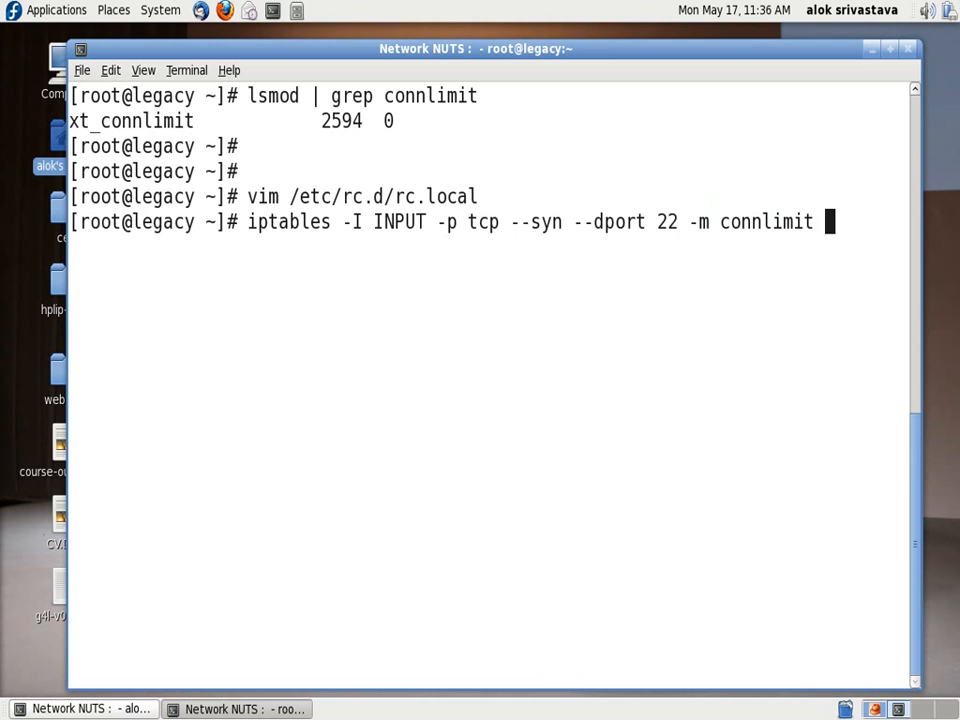
{"action": "type", "text": "--connl"}
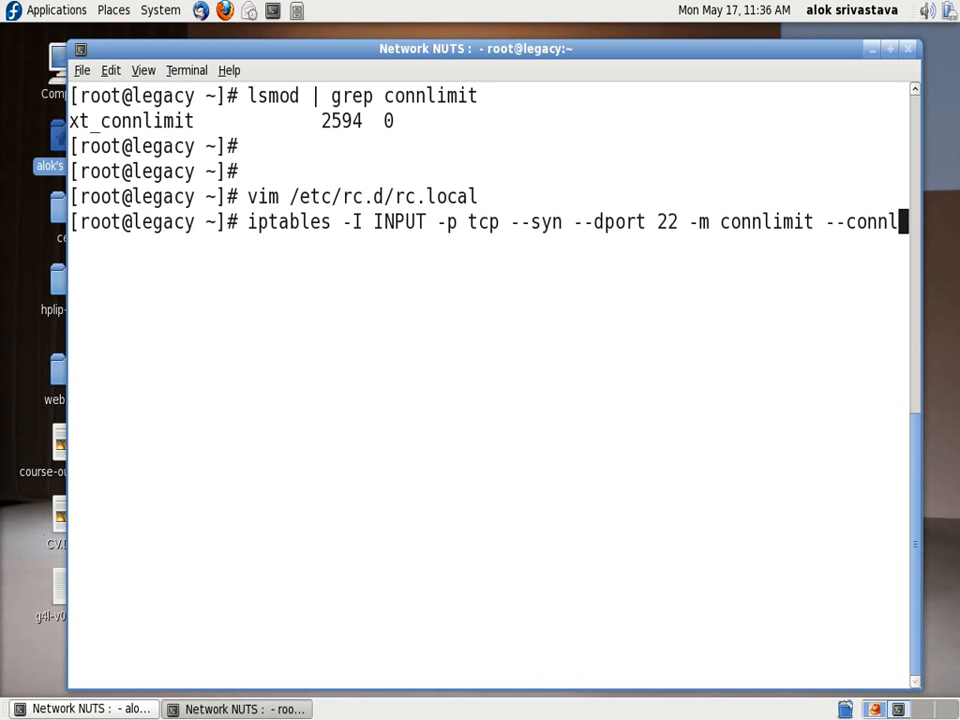
{"action": "type", "text": "imit-abo"}
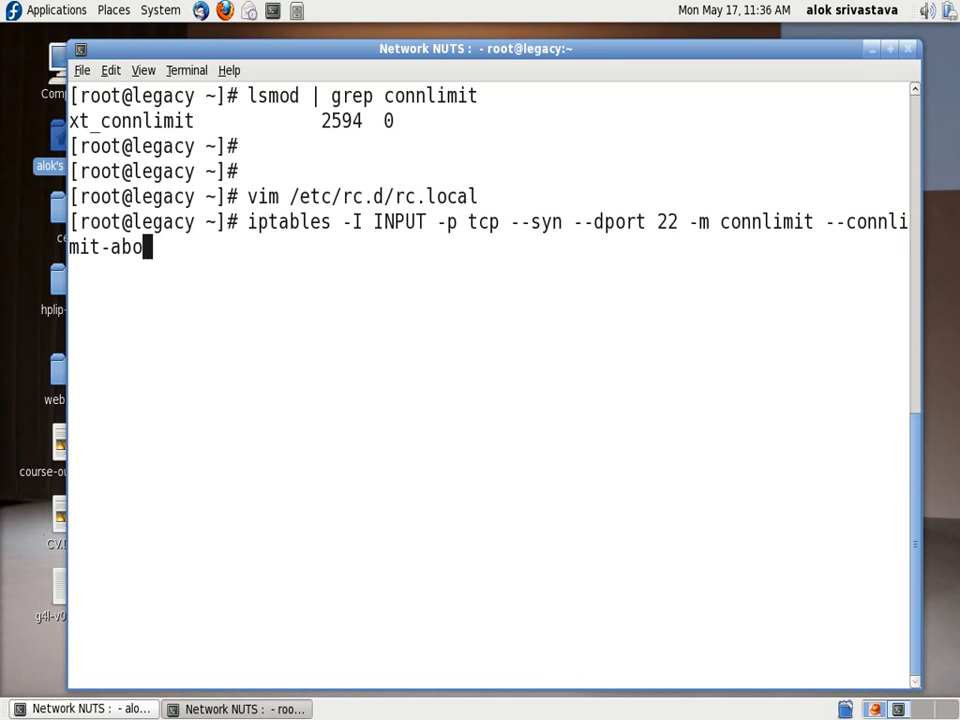
{"action": "type", "text": "ve 2 -"}
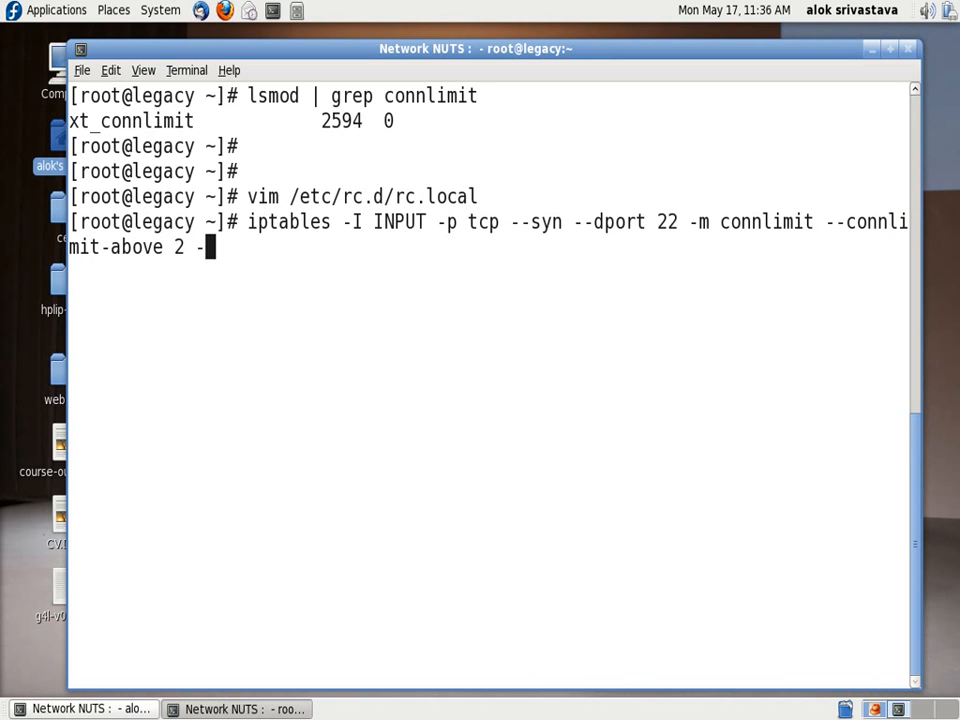
{"action": "type", "text": "j REJECT"}
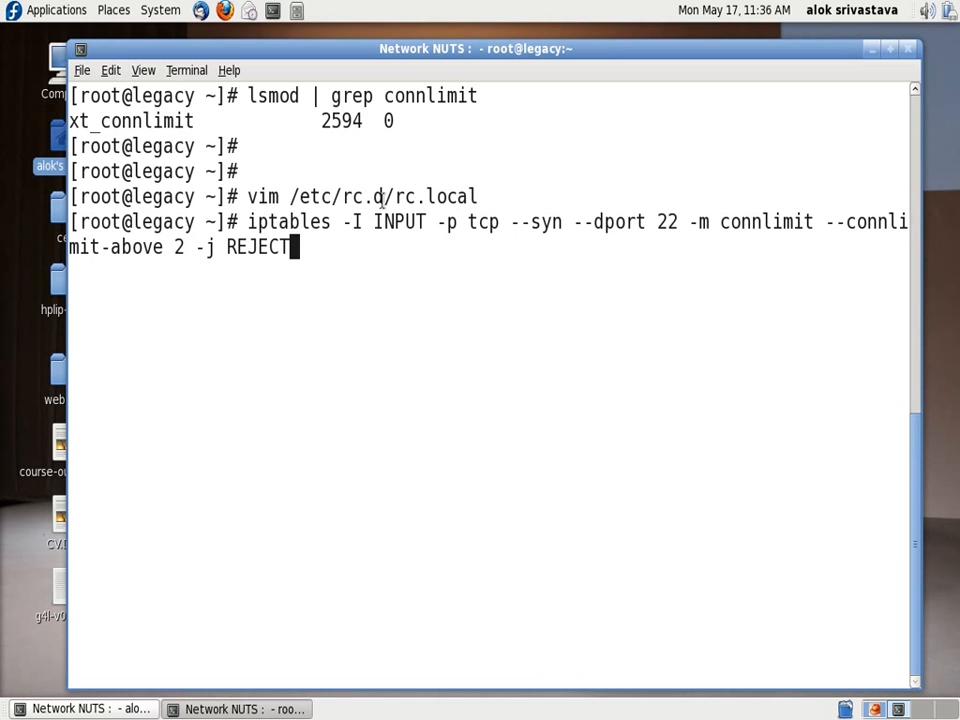
{"action": "double_click", "coordinate": [398, 221]}
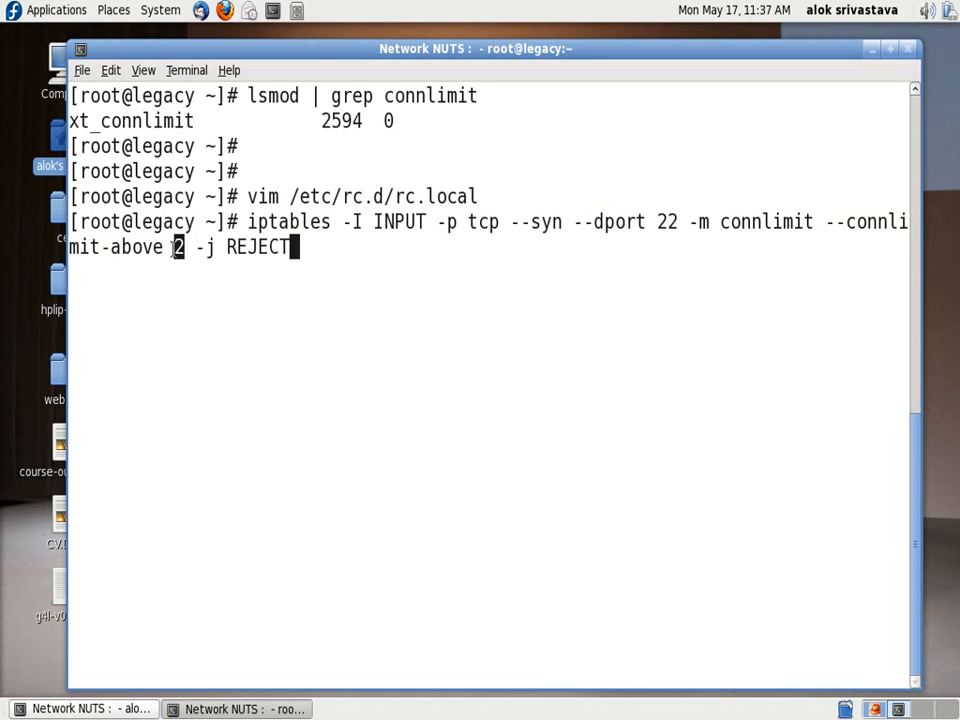
{"action": "mouse_move", "coordinate": [357, 265]}
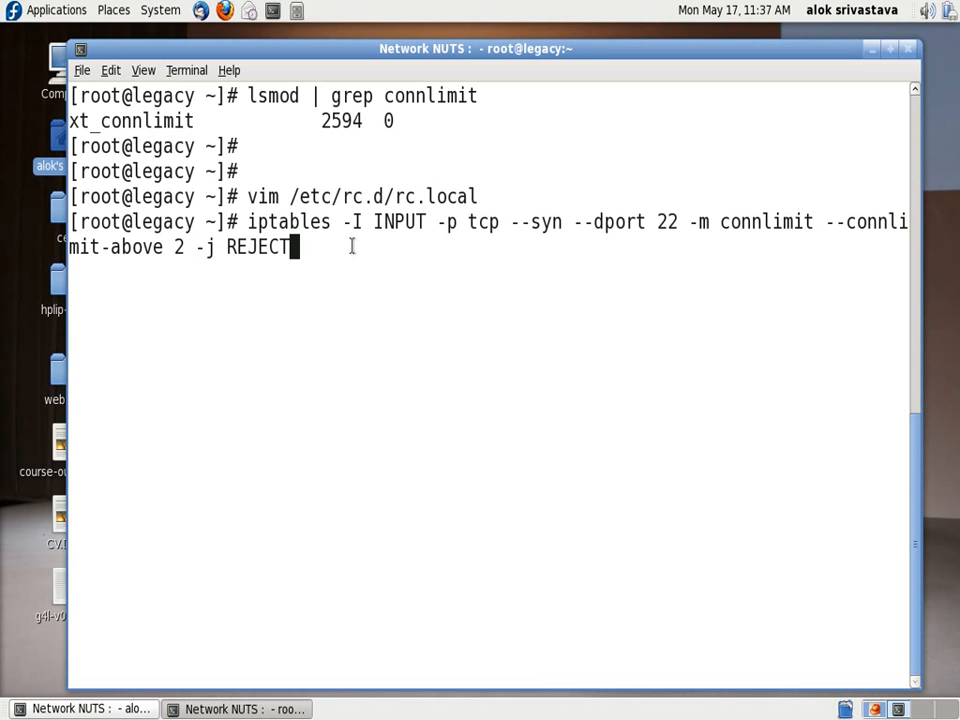
{"action": "key", "text": "Return"}
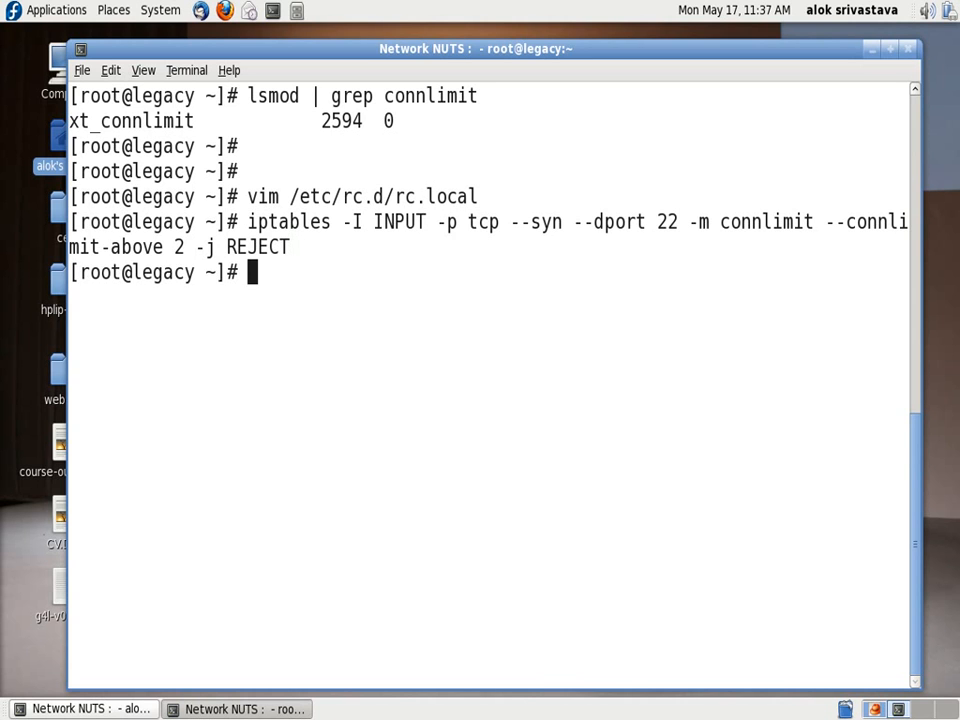
- List the firewall rules with iptables -L -n | less to verify the REJECT rule
{"action": "type", "text": "ipta"}
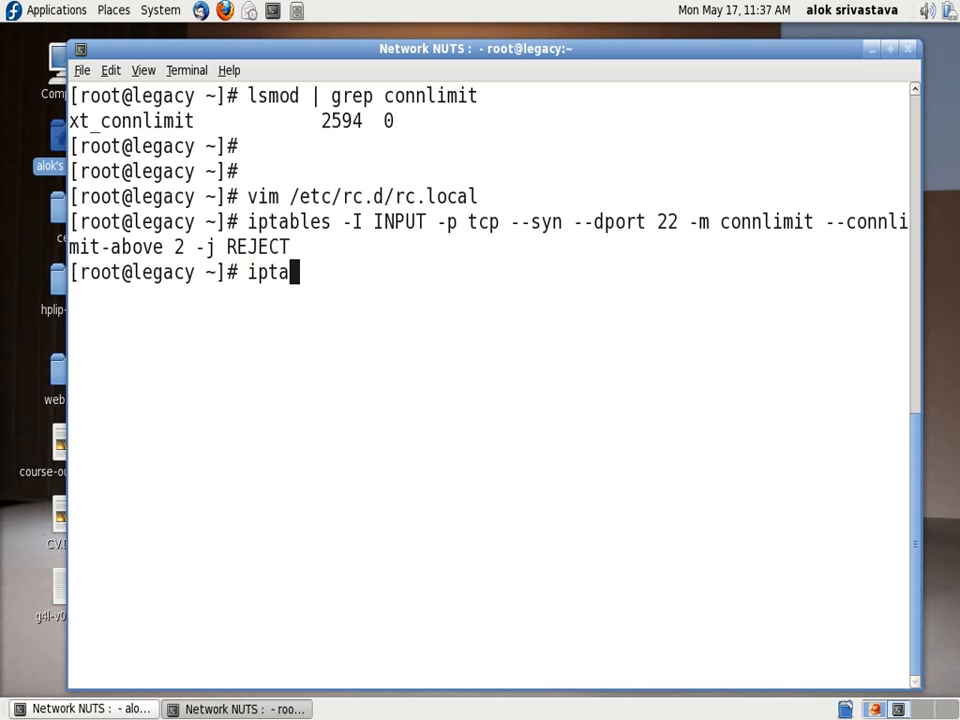
{"action": "type", "text": "b"}
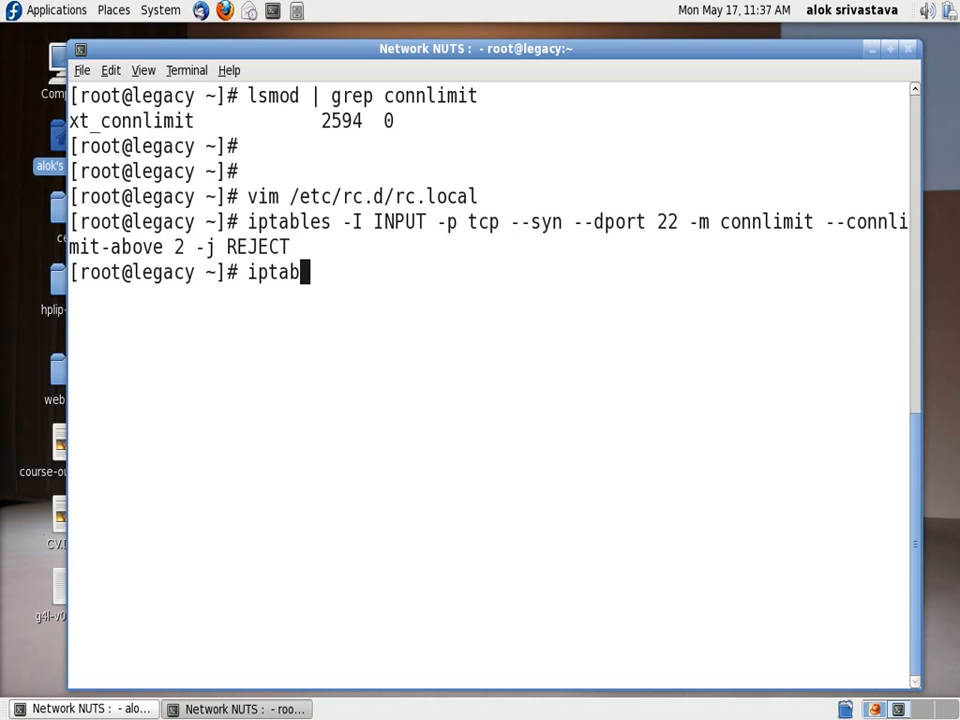
{"action": "type", "text": "les -L --"}
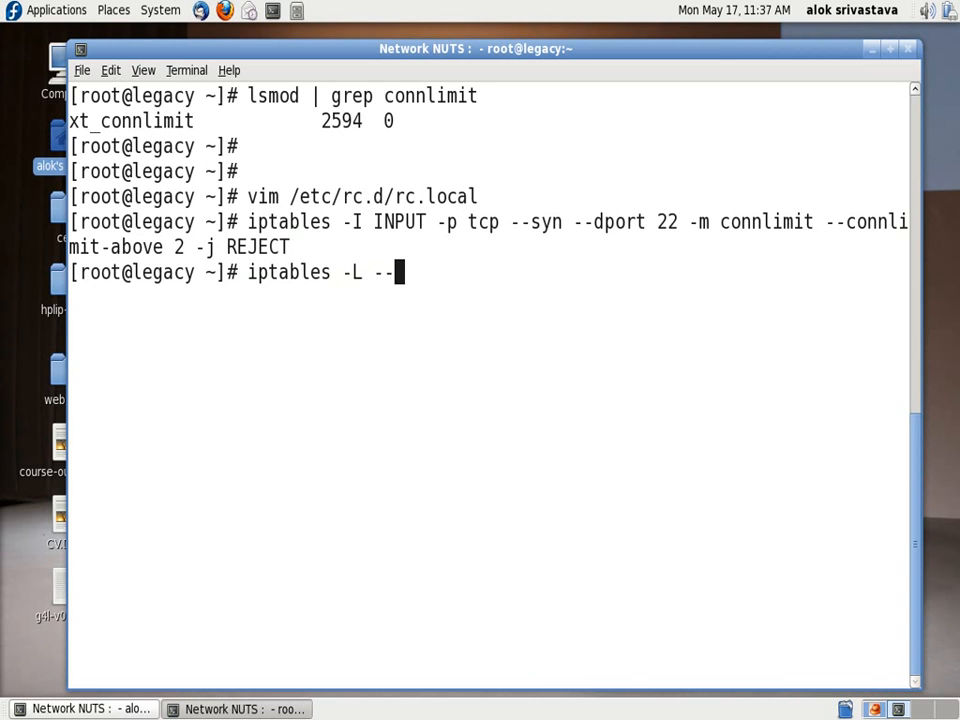
{"action": "key", "text": "BackSpace"}
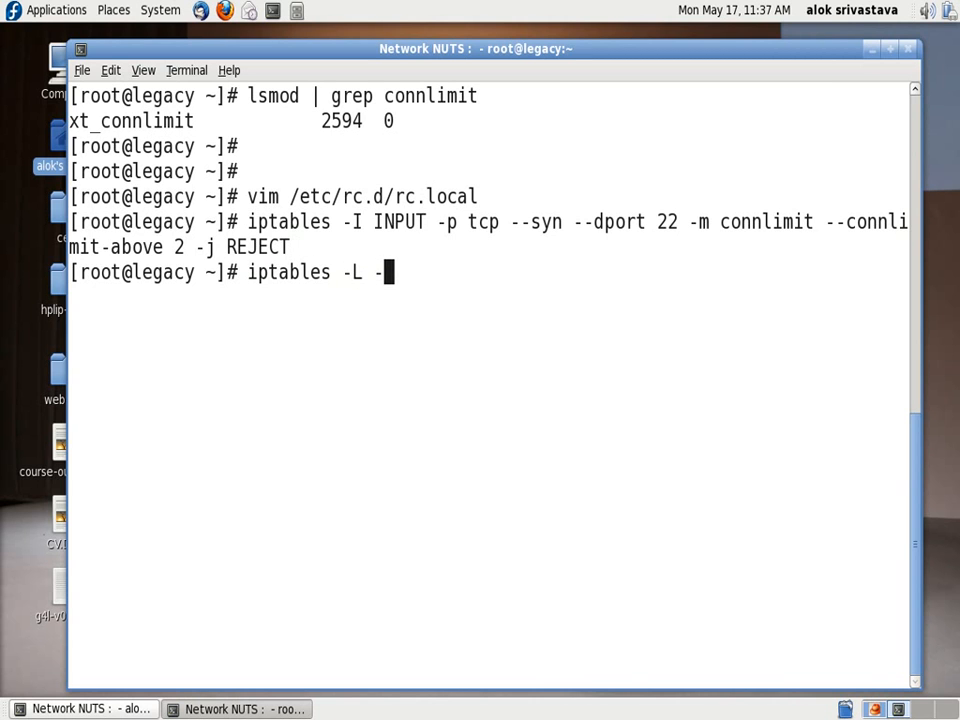
{"action": "type", "text": "n |le"}
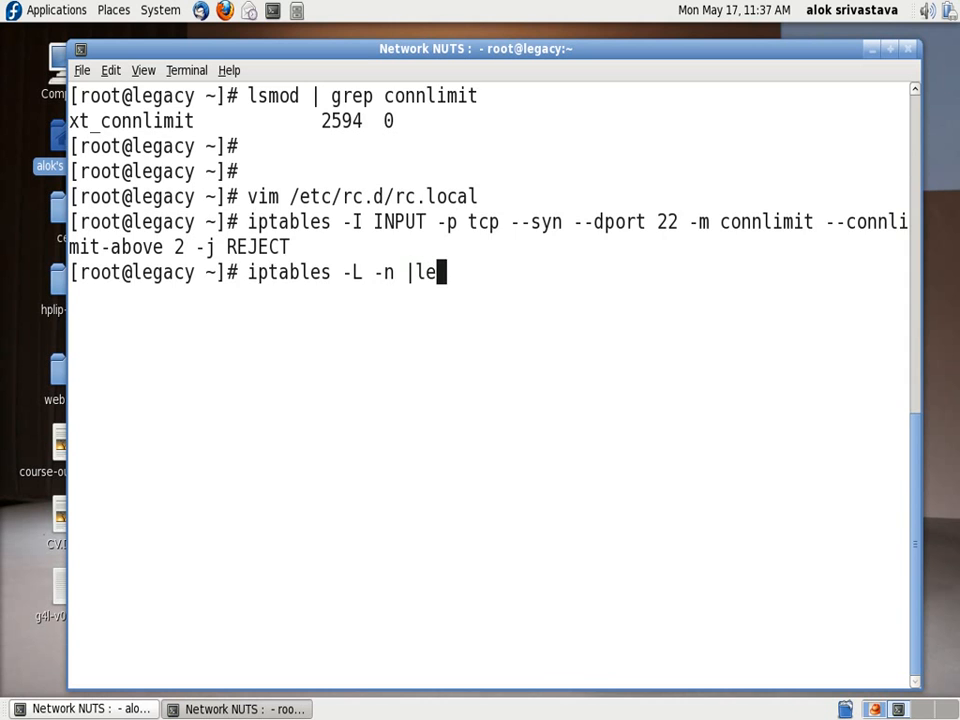
{"action": "key", "text": "Return"}
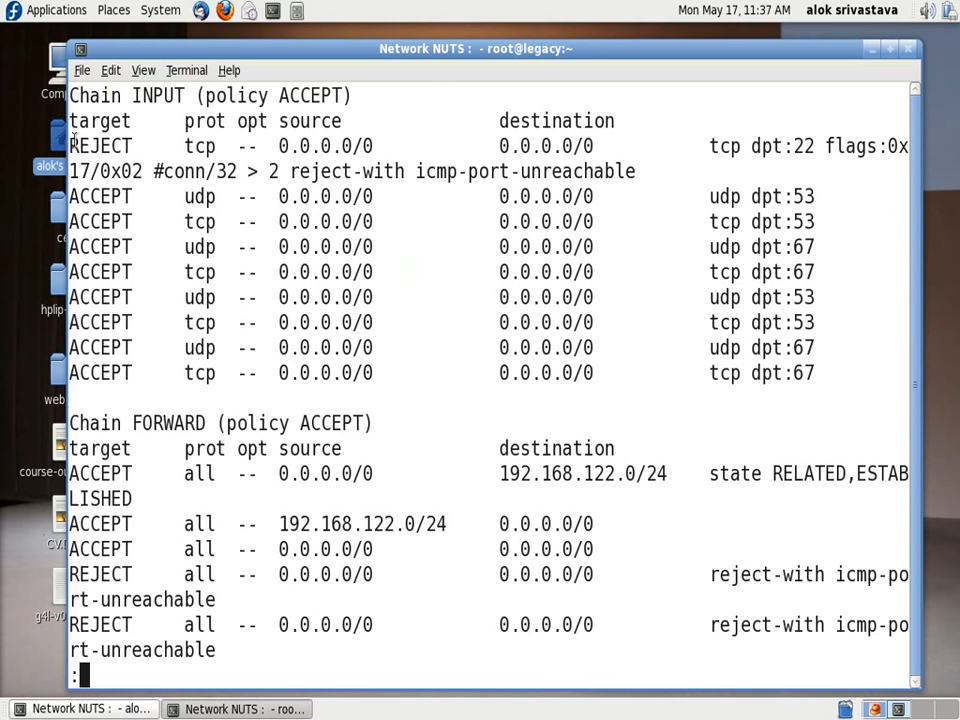
- Save the firewall rules permanently with service iptables save
{"action": "left_click_drag", "start_coordinate": [230, 146], "coordinate": [415, 146]}
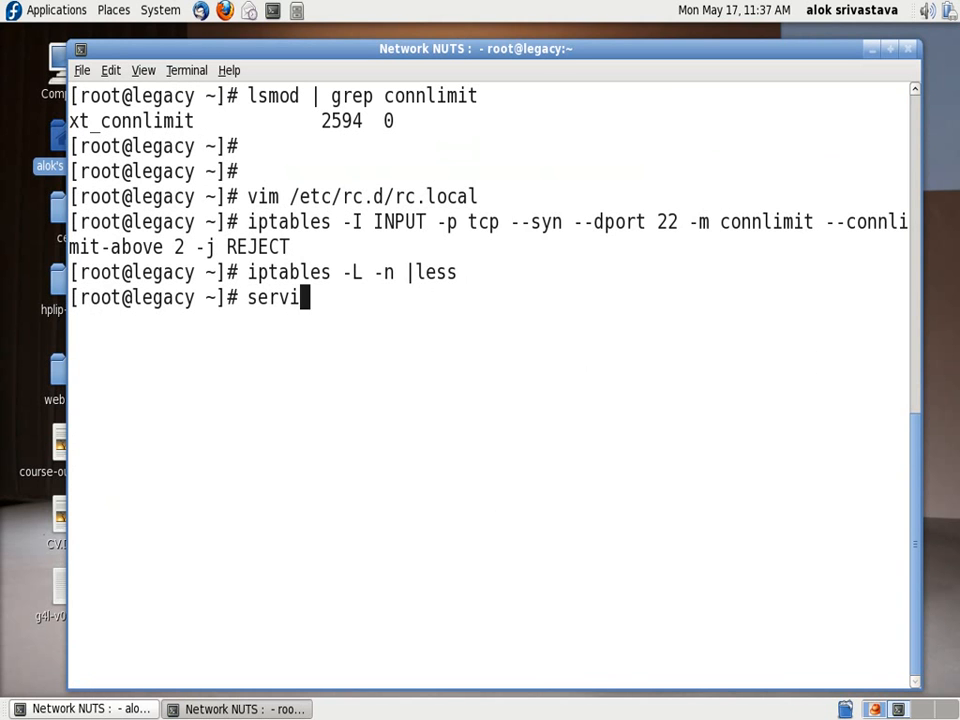
{"action": "type", "text": "ce iptables save"}
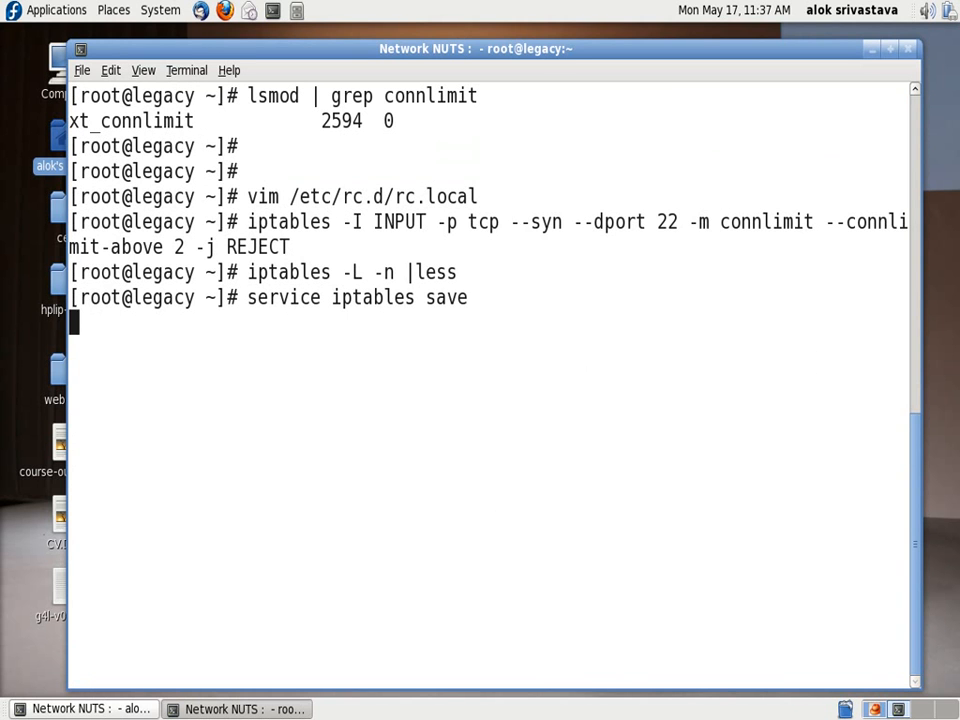
{"action": "key", "text": "Return"}
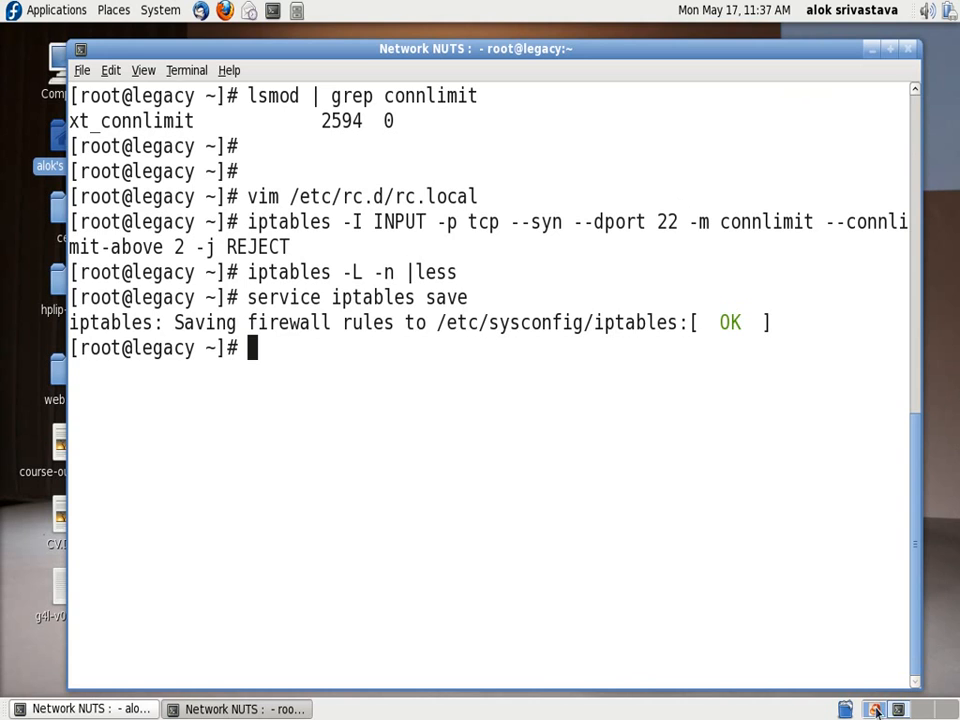
{"action": "left_click", "coordinate": [236, 708]}
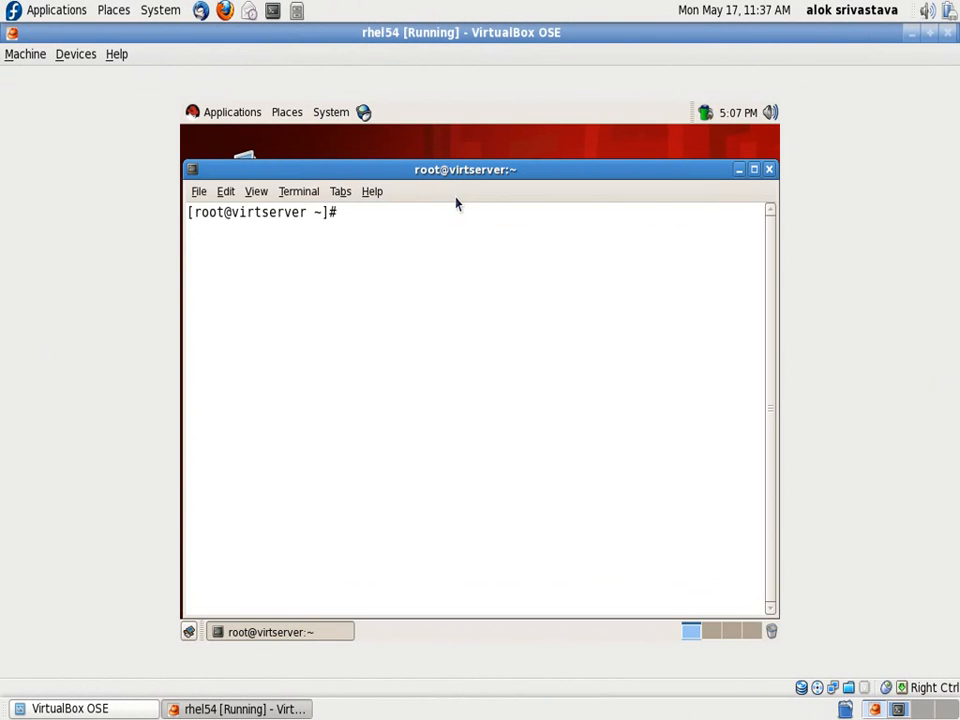
{"action": "type", "text": "ssh root@172"}
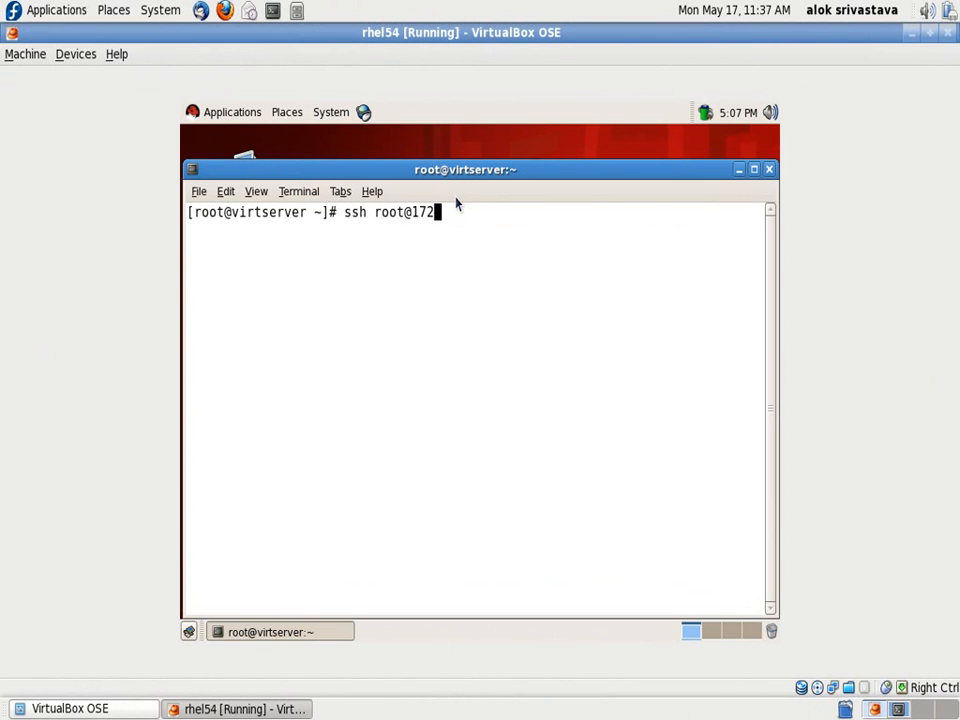
{"action": "type", "text": ".24.0.252"}
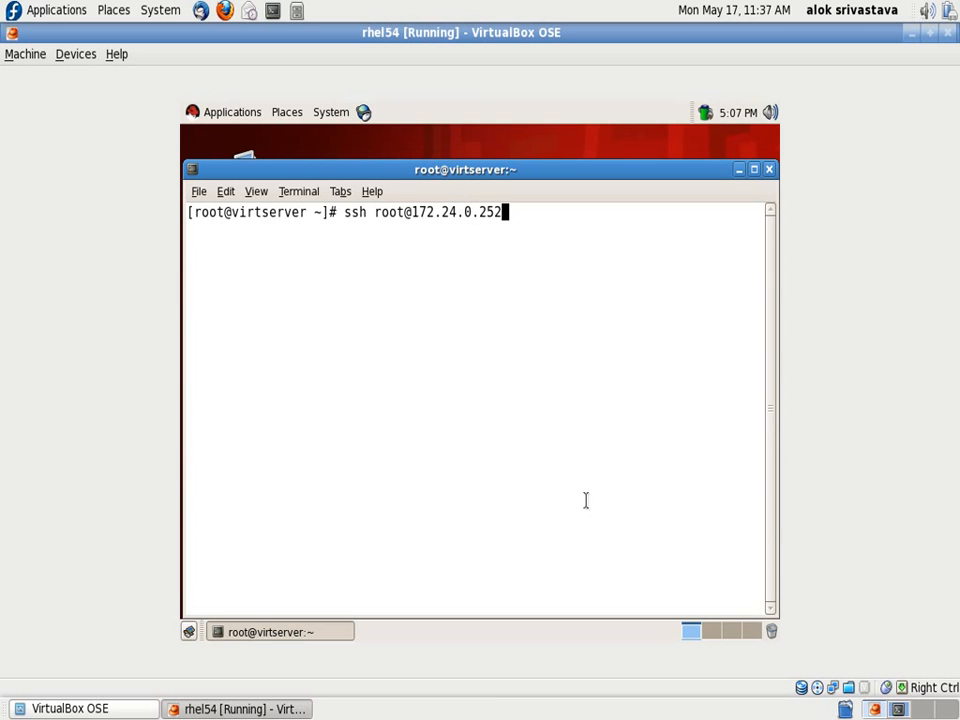
{"action": "key", "text": "Return"}
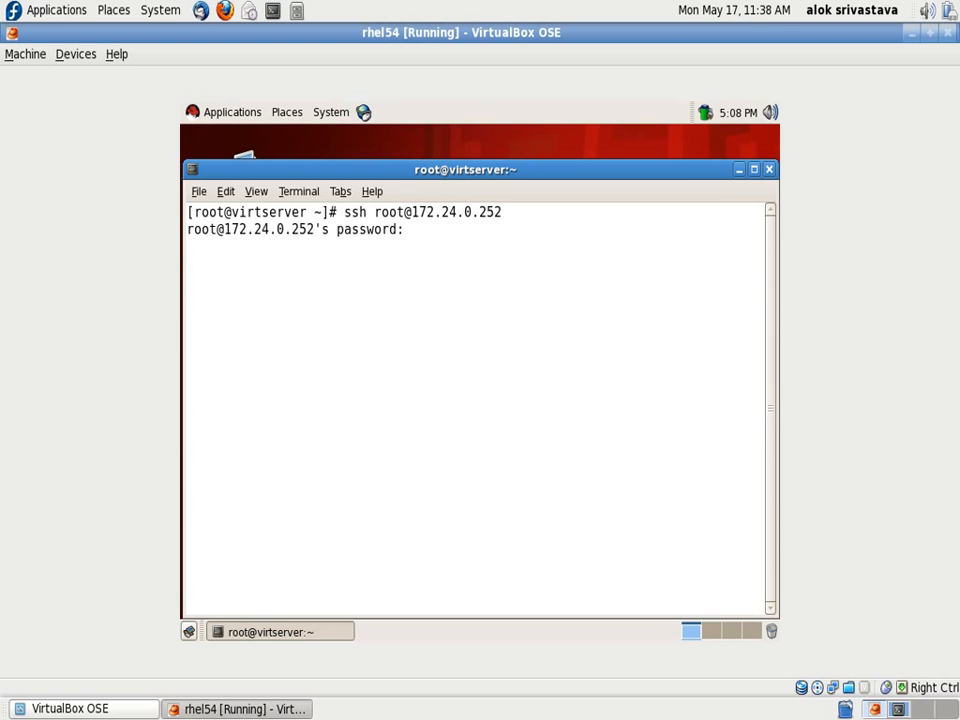
{"action": "key", "text": "Return"}
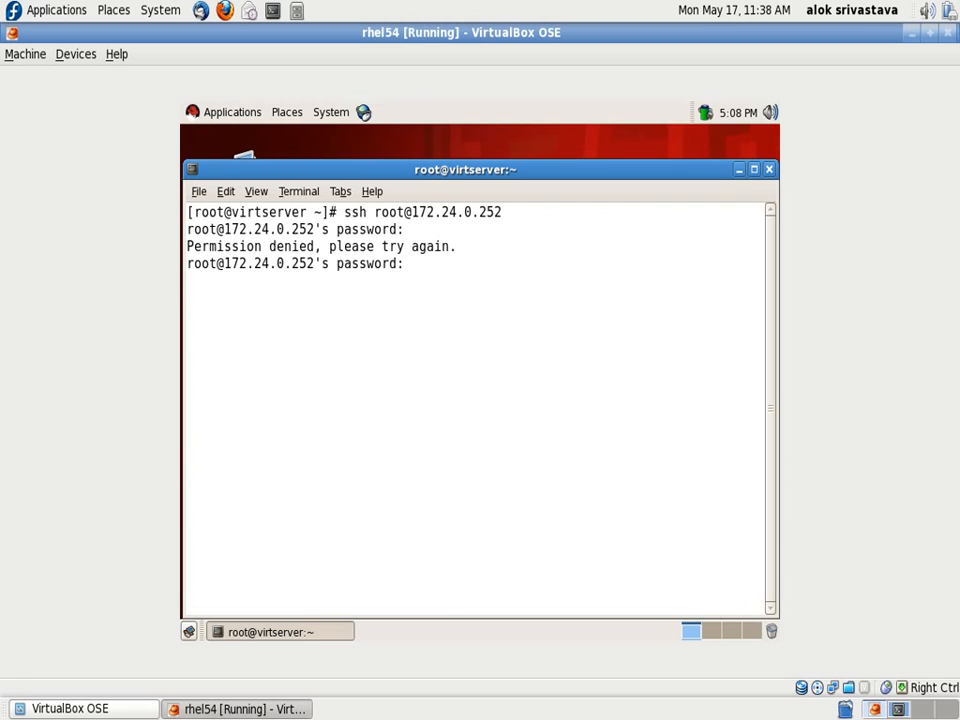
{"action": "key", "text": "Return"}
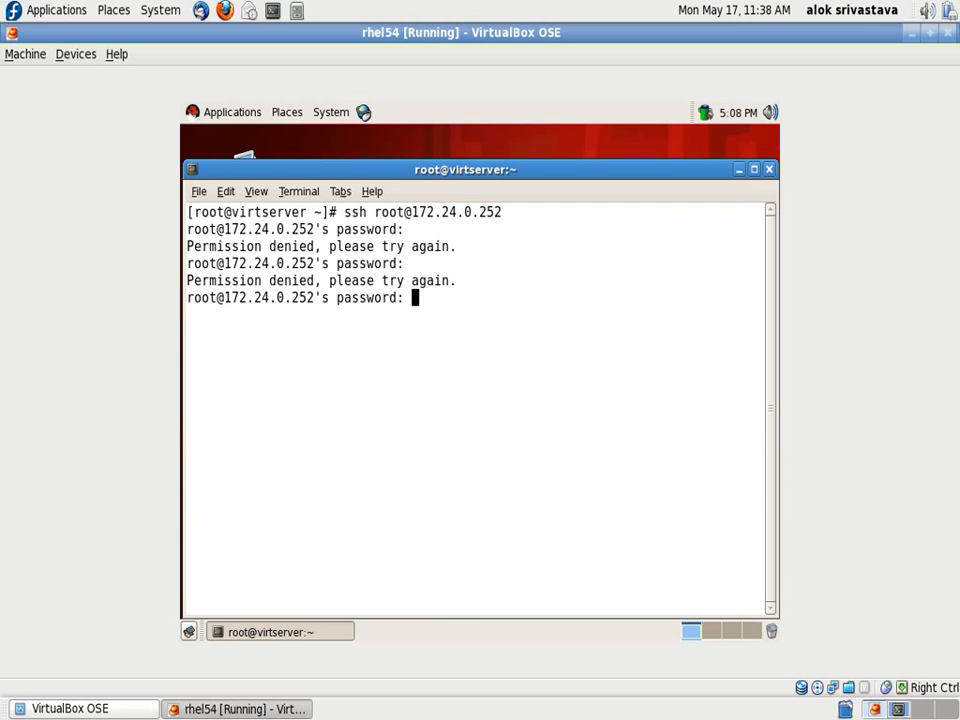
{"action": "key", "text": "Return"}
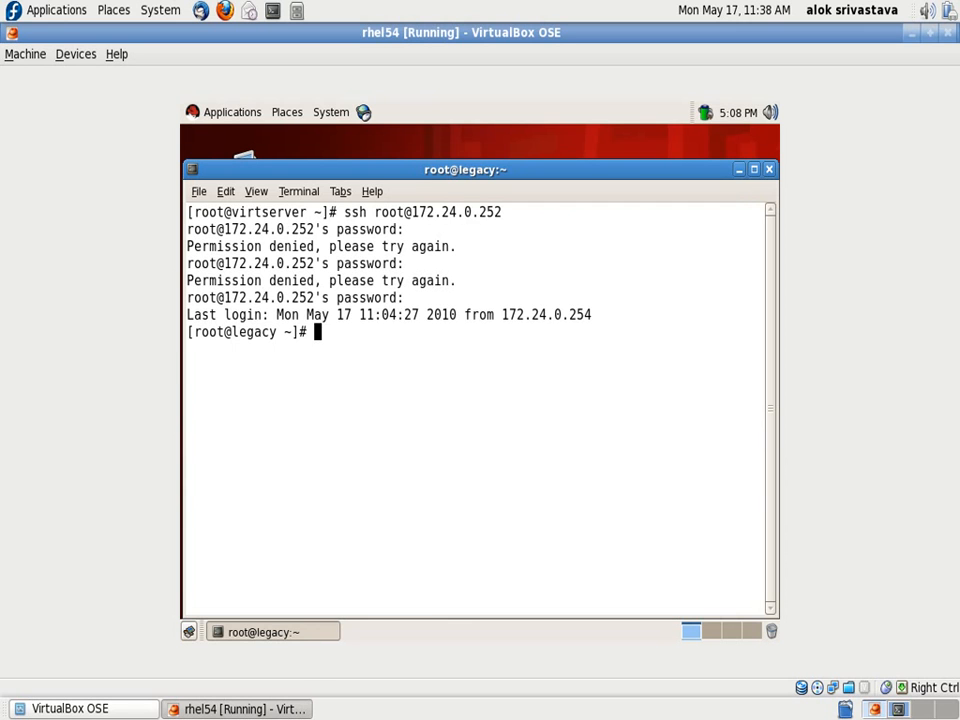
{"action": "key", "text": "Return"}
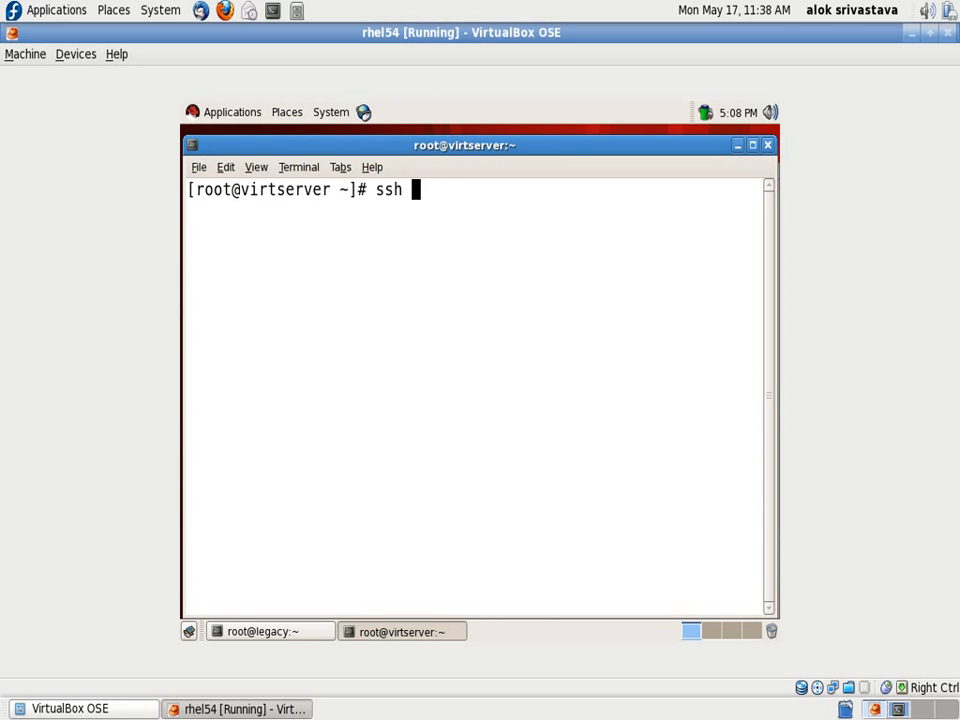
{"action": "type", "text": "root@1"}
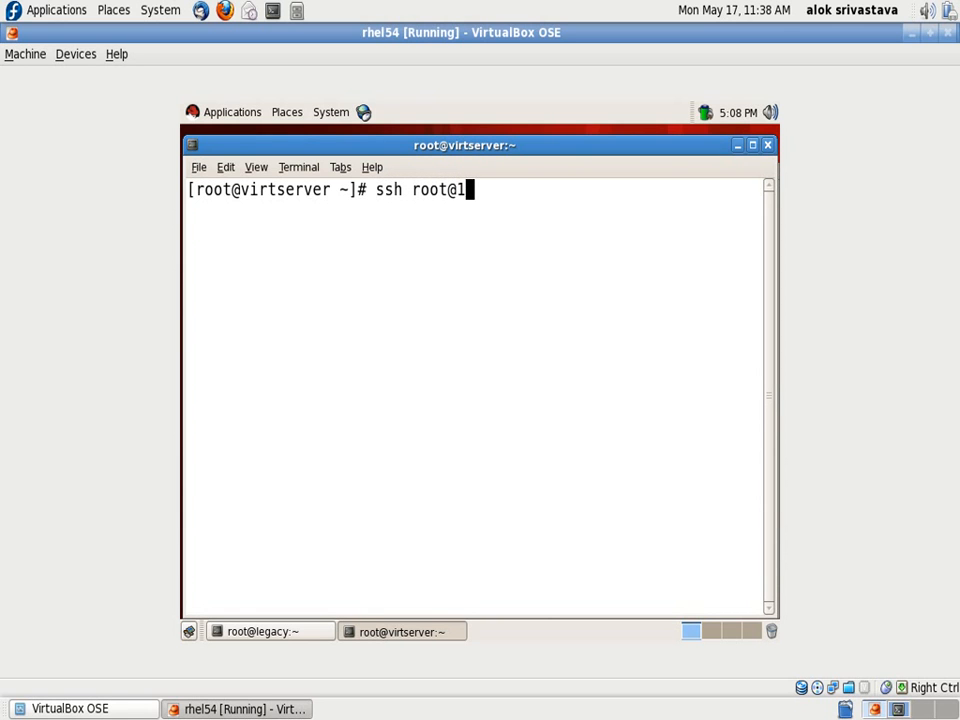
{"action": "type", "text": "72.24.0.2"}
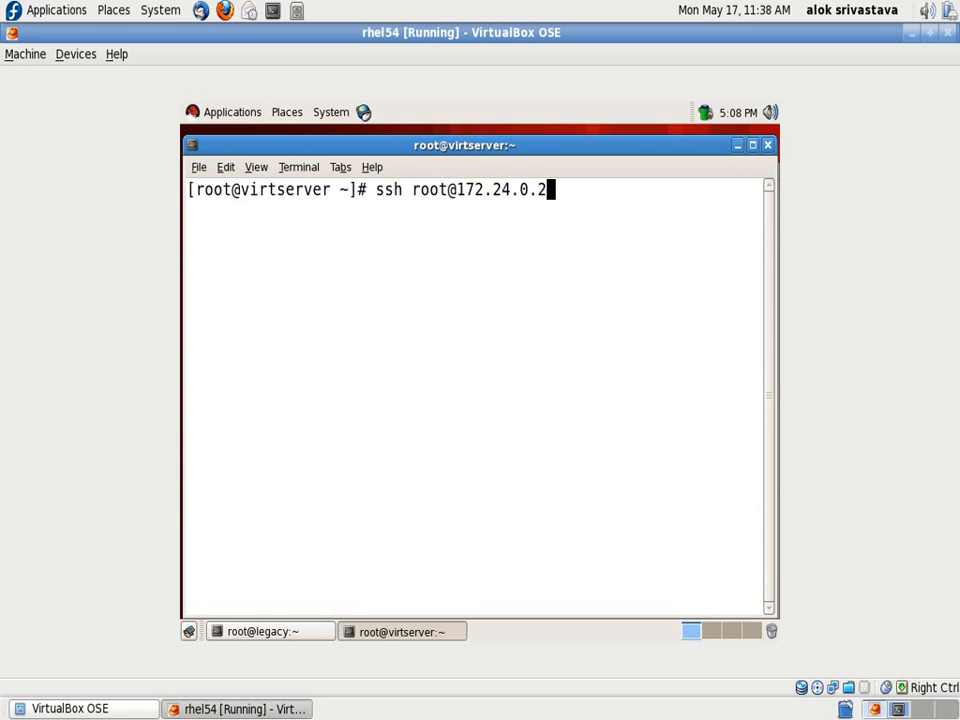
{"action": "key", "text": "Return"}
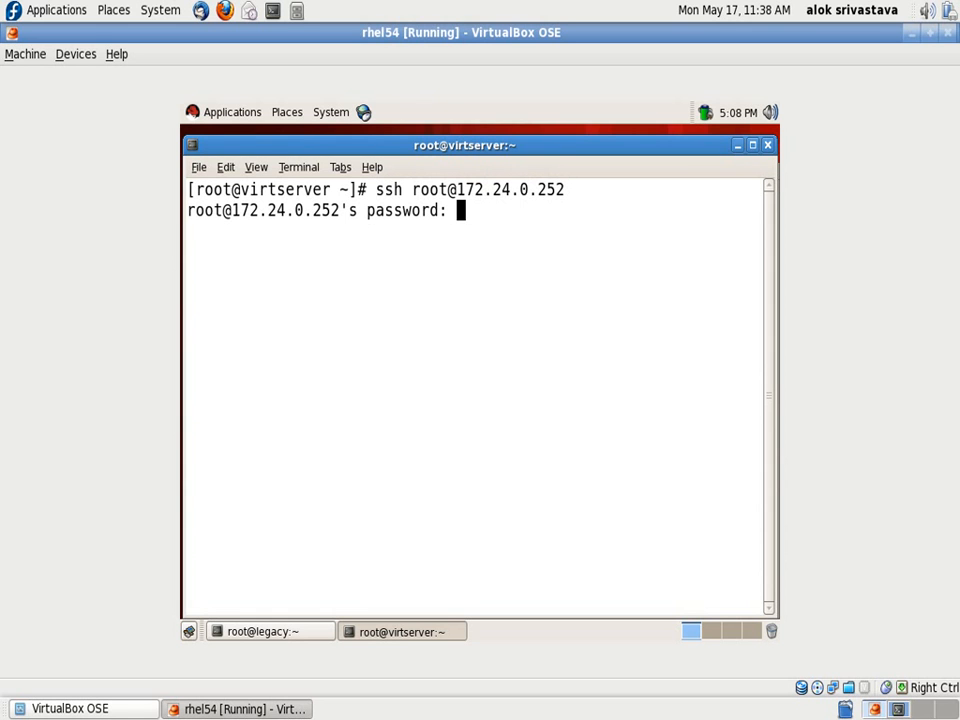
{"action": "key", "text": "Return"}
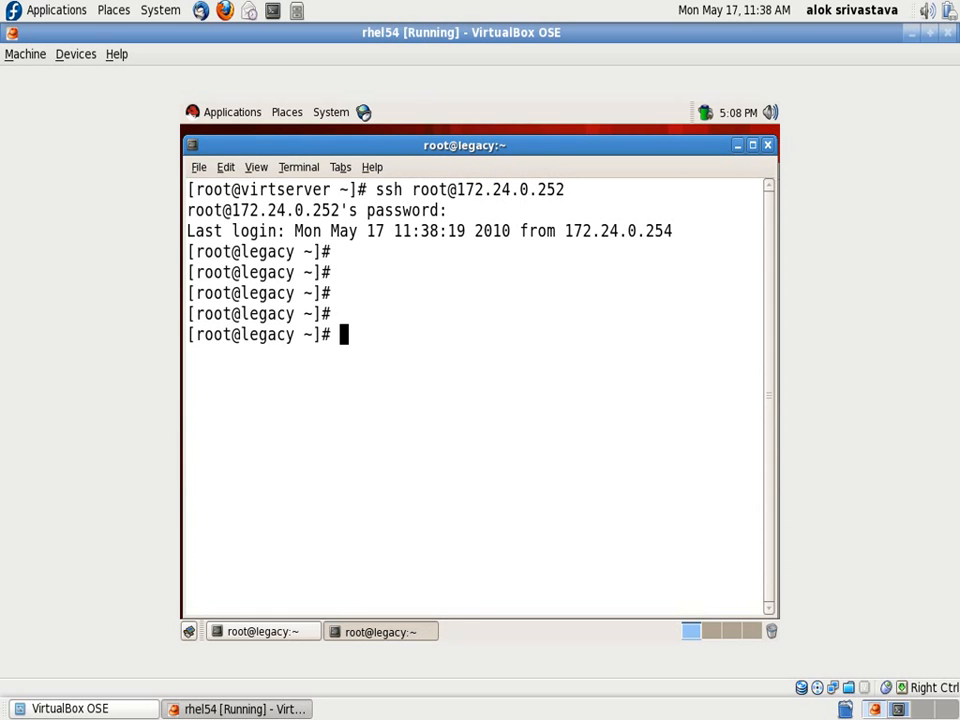
{"action": "mouse_move", "coordinate": [540, 160]}
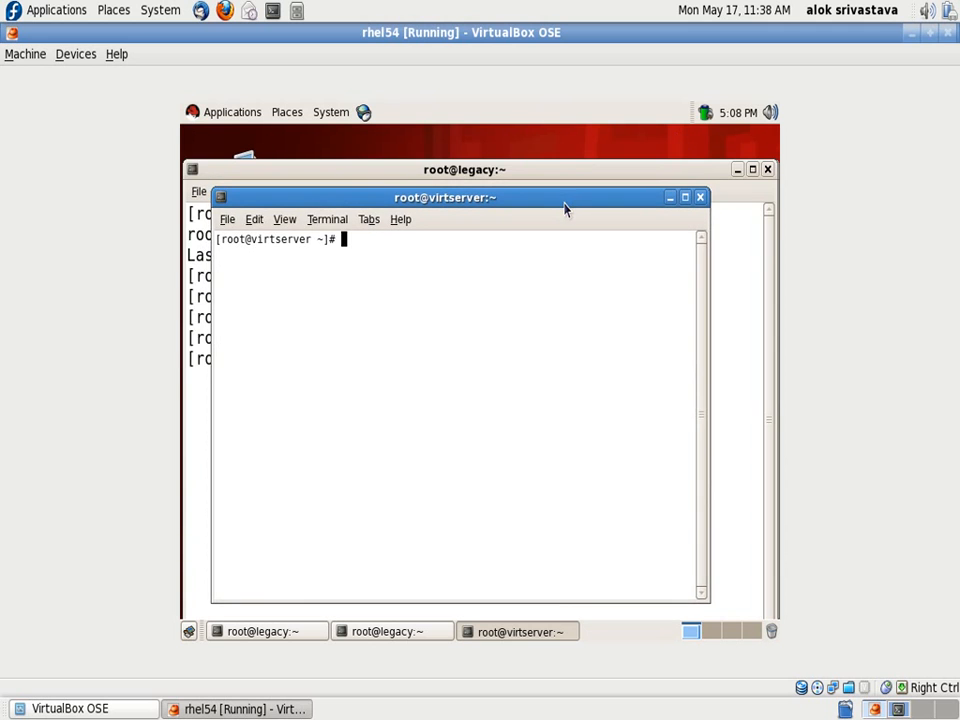
{"action": "type", "text": "ssh r"}
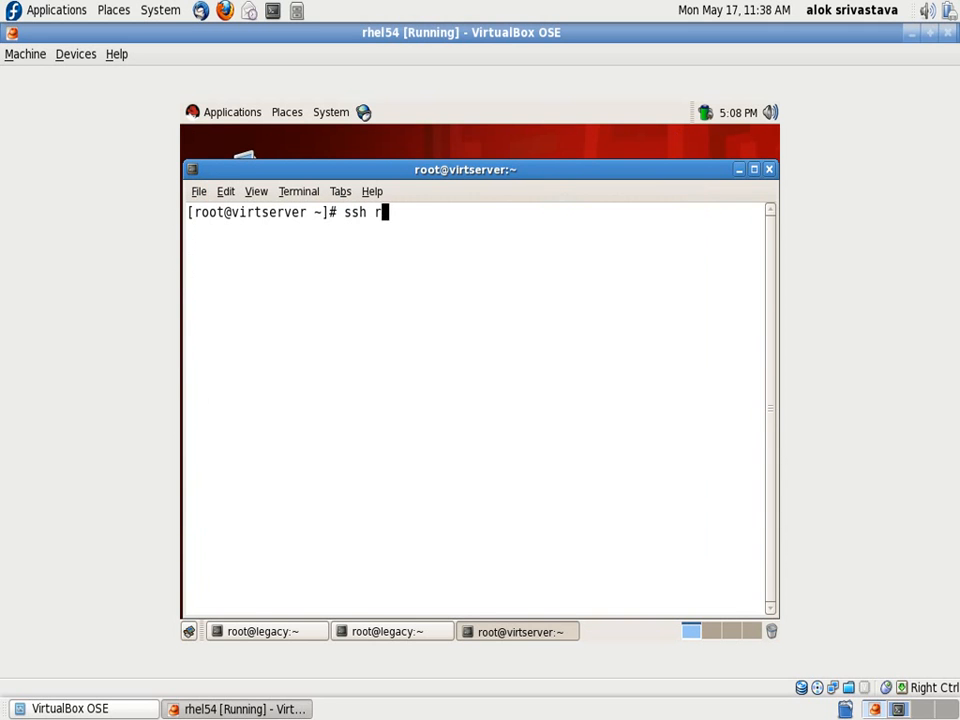
{"action": "type", "text": "oot@"}
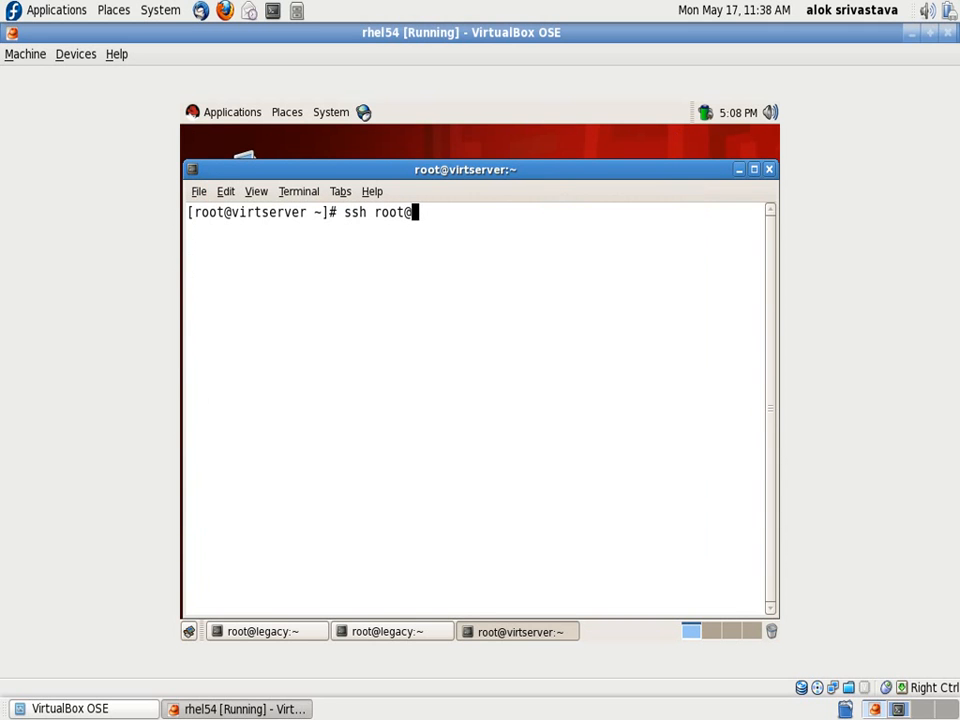
{"action": "type", "text": "172"}
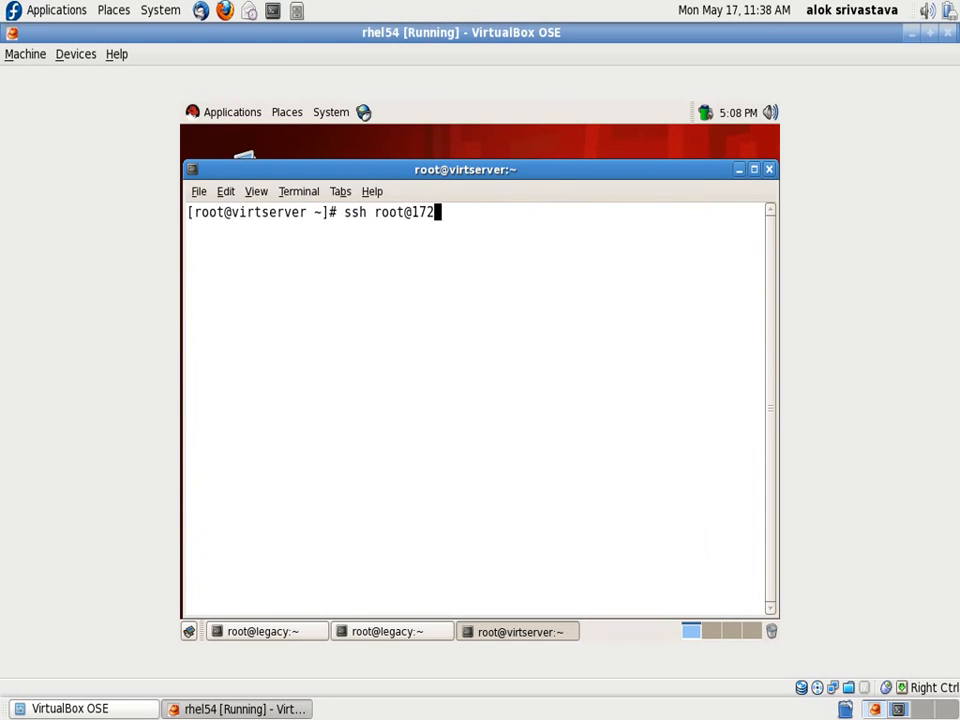
{"action": "type", "text": ".24.0.252"}
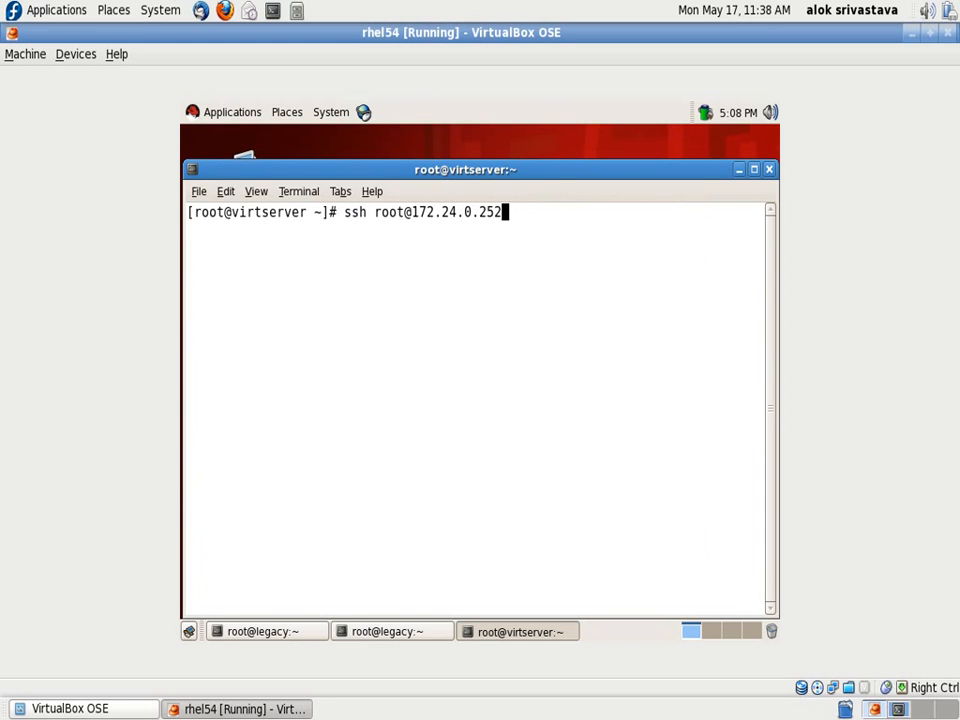
{"action": "key", "text": "Return"}
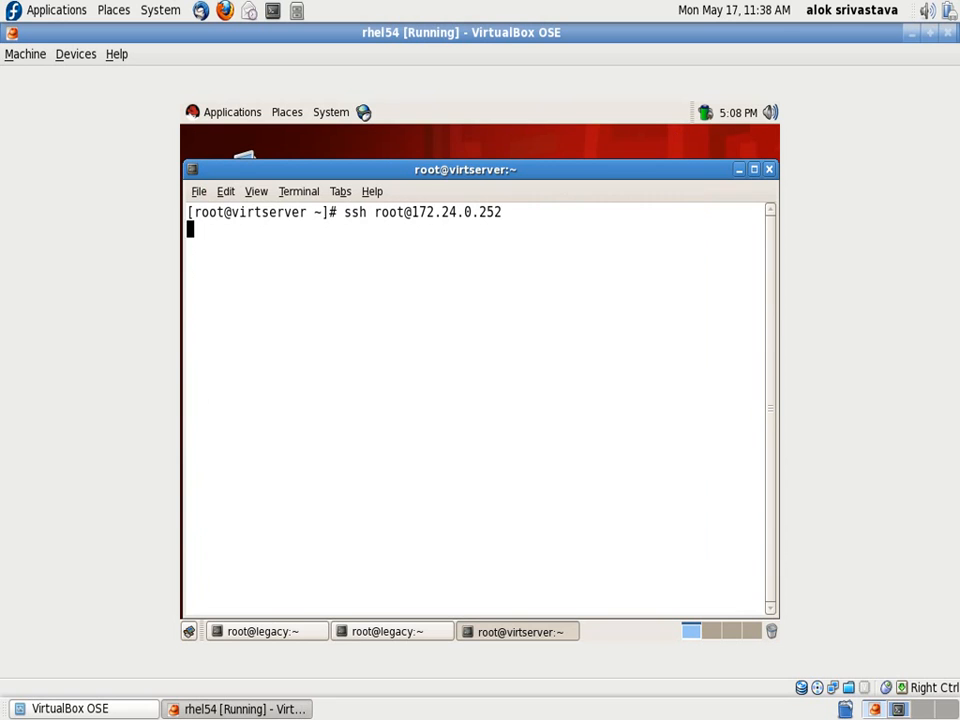
{"action": "key", "text": "Return"}
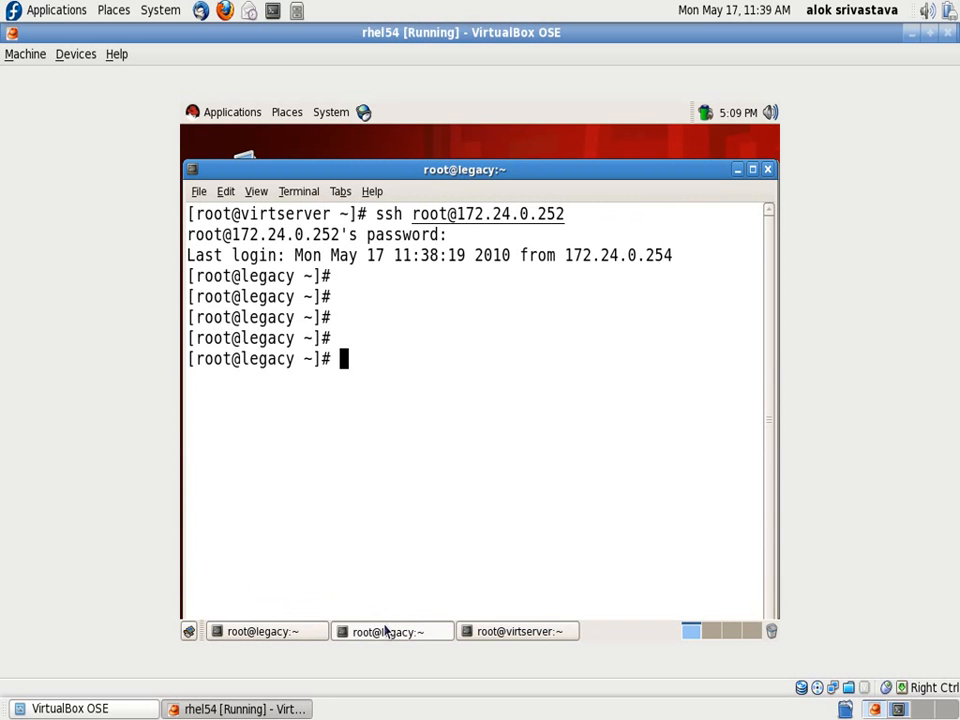
- Close the guest terminals and switch back to the host terminal
{"action": "left_click", "coordinate": [516, 631]}
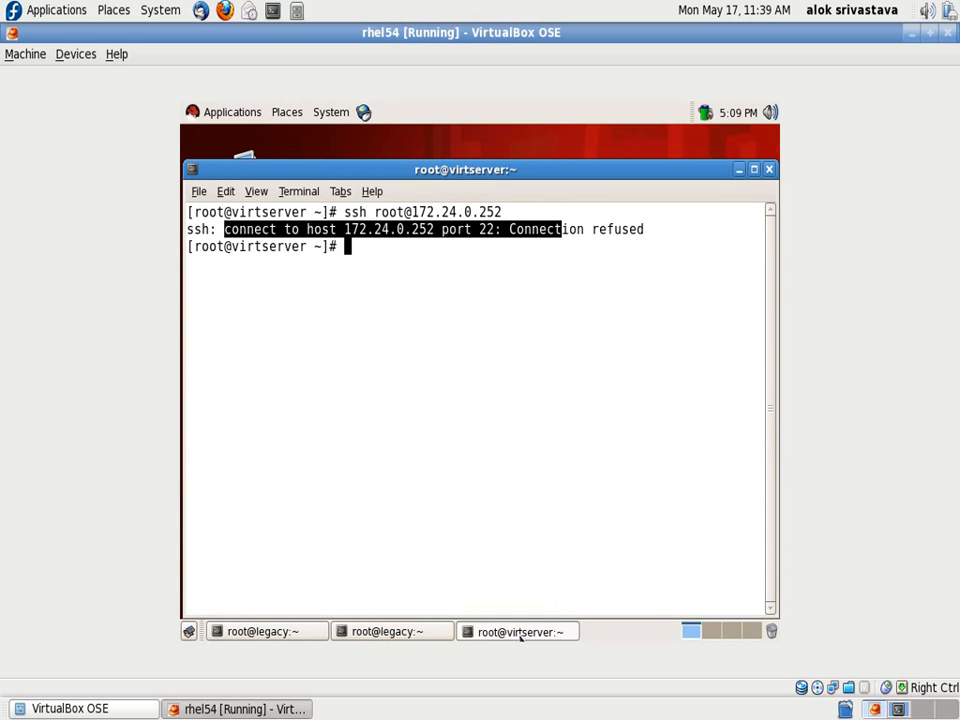
{"action": "mouse_move", "coordinate": [444, 248]}
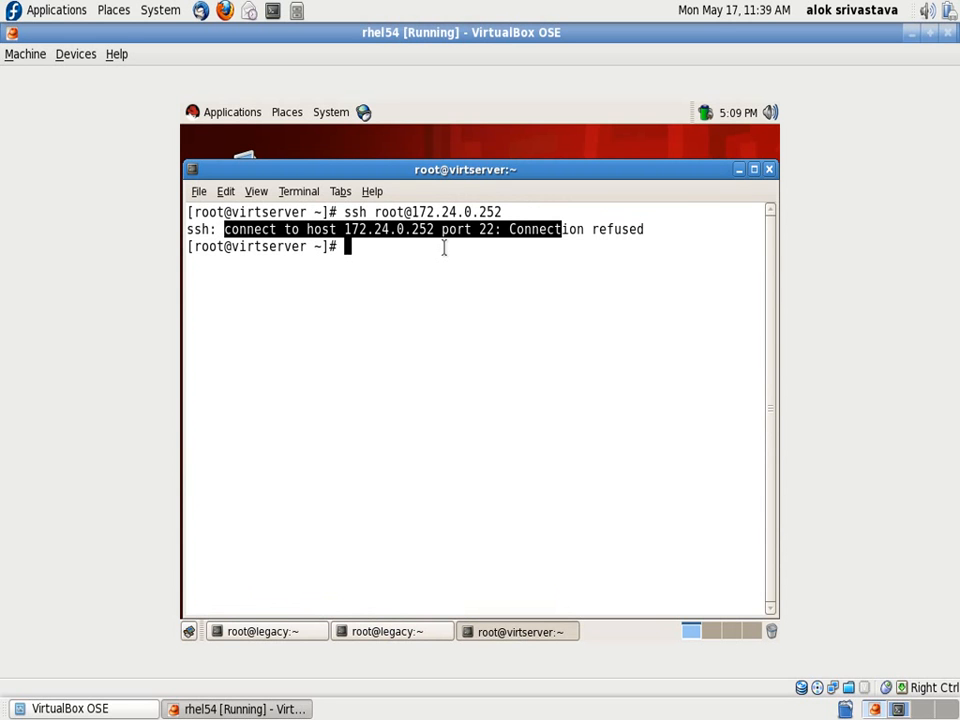
{"action": "key", "text": "Return"}
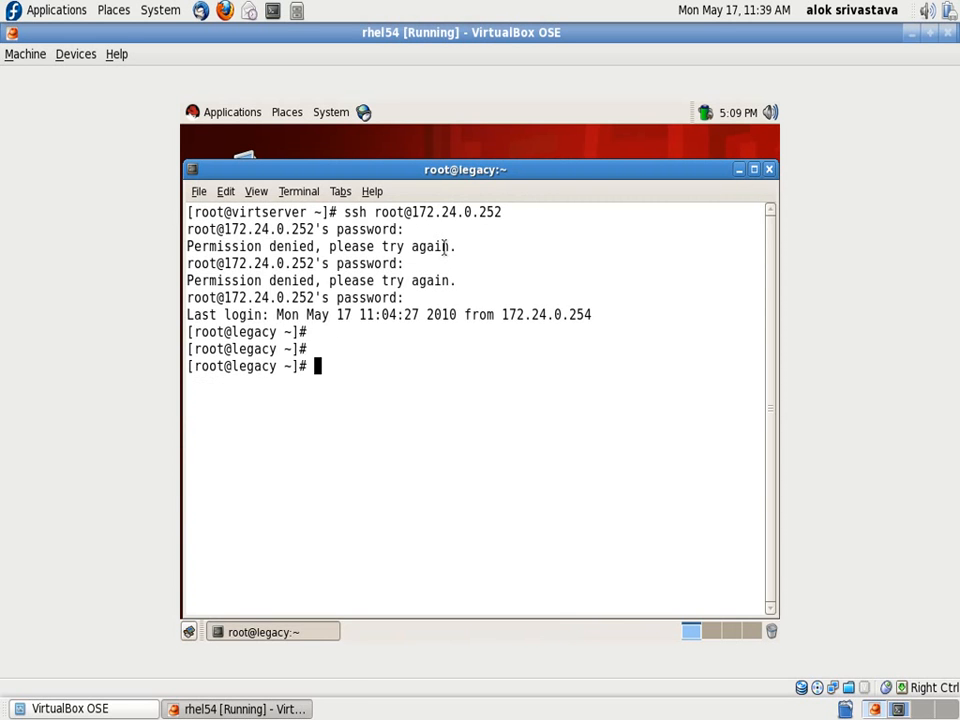
{"action": "left_click", "coordinate": [769, 168]}
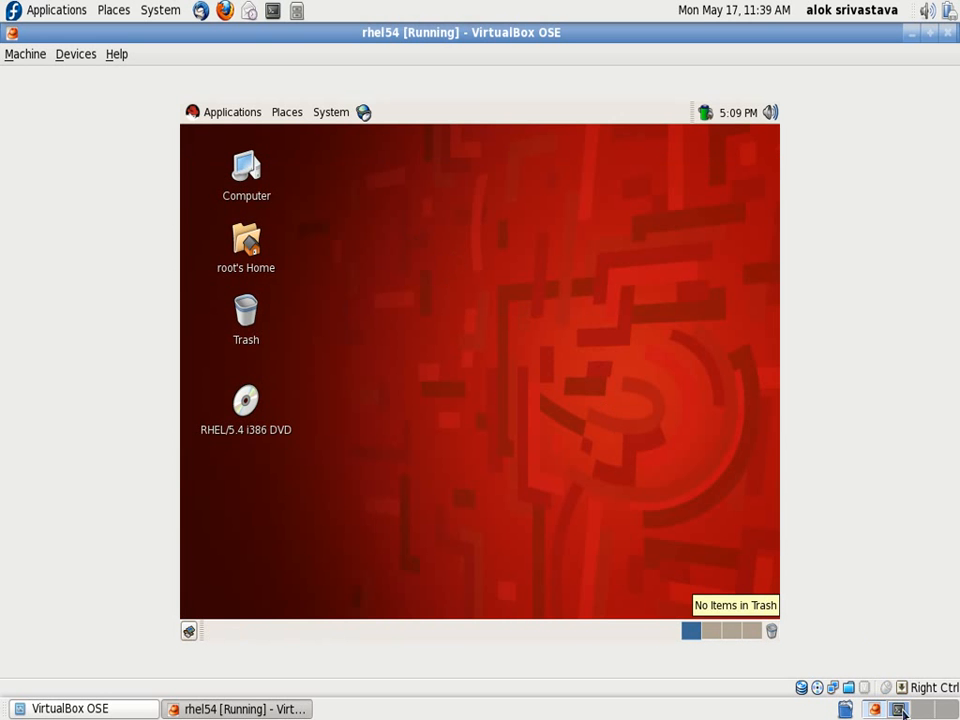
{"action": "left_click", "coordinate": [240, 708]}
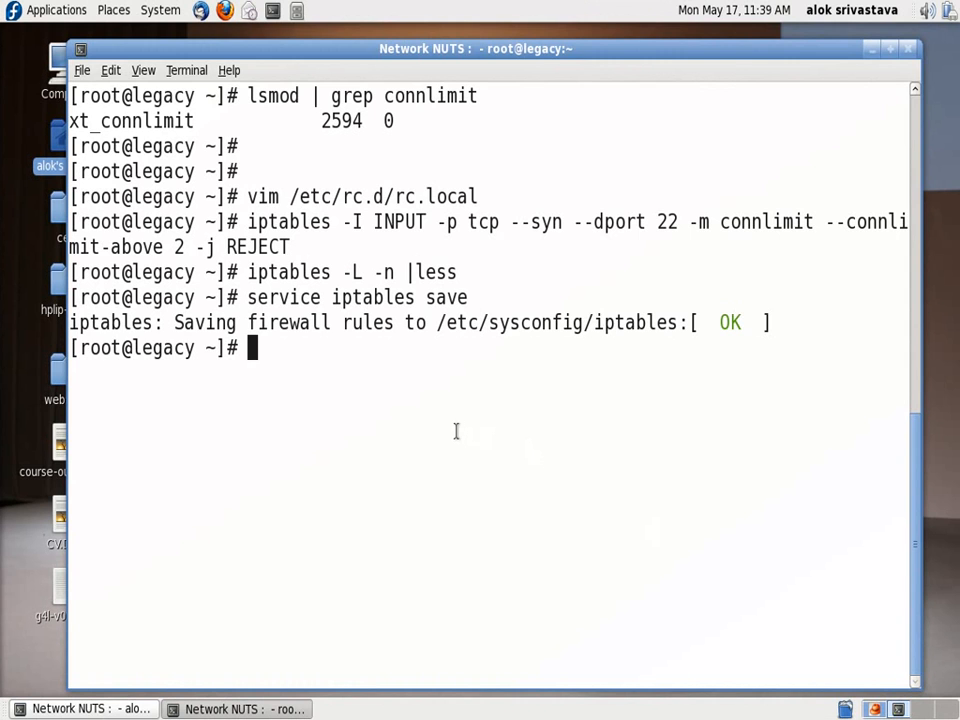
- Recall a previous iptables command at the host root prompt without running it
{"action": "type", "text": "iptables -I INPUT -p tcp --syn --dport 22 -m connlimit --connlimit-above 2 -j REJECT"}
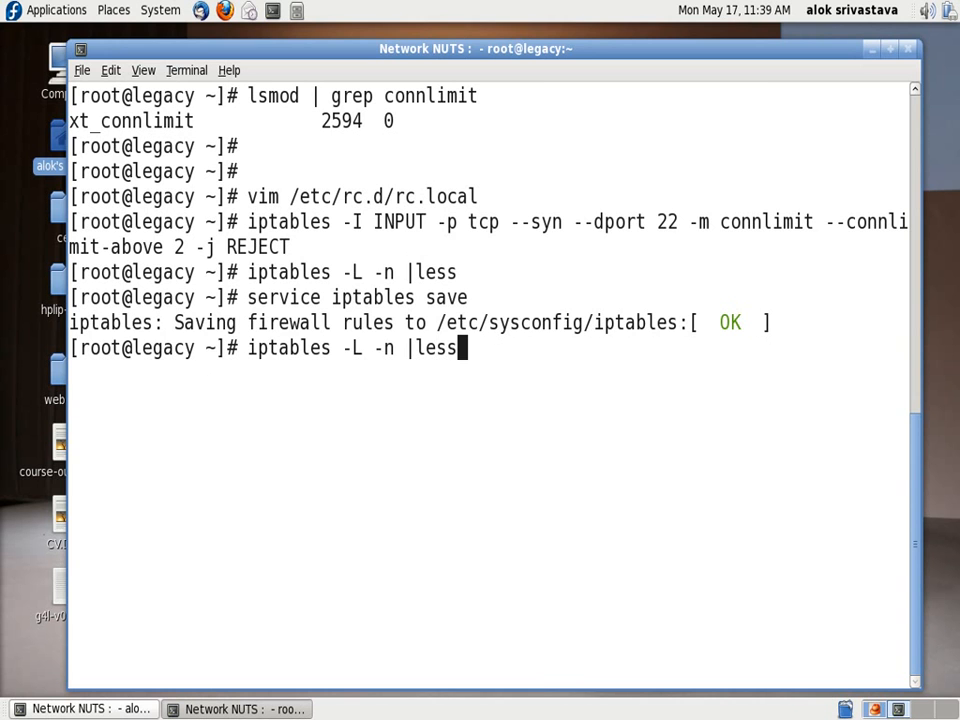
{"action": "mouse_move", "coordinate": [331, 474]}
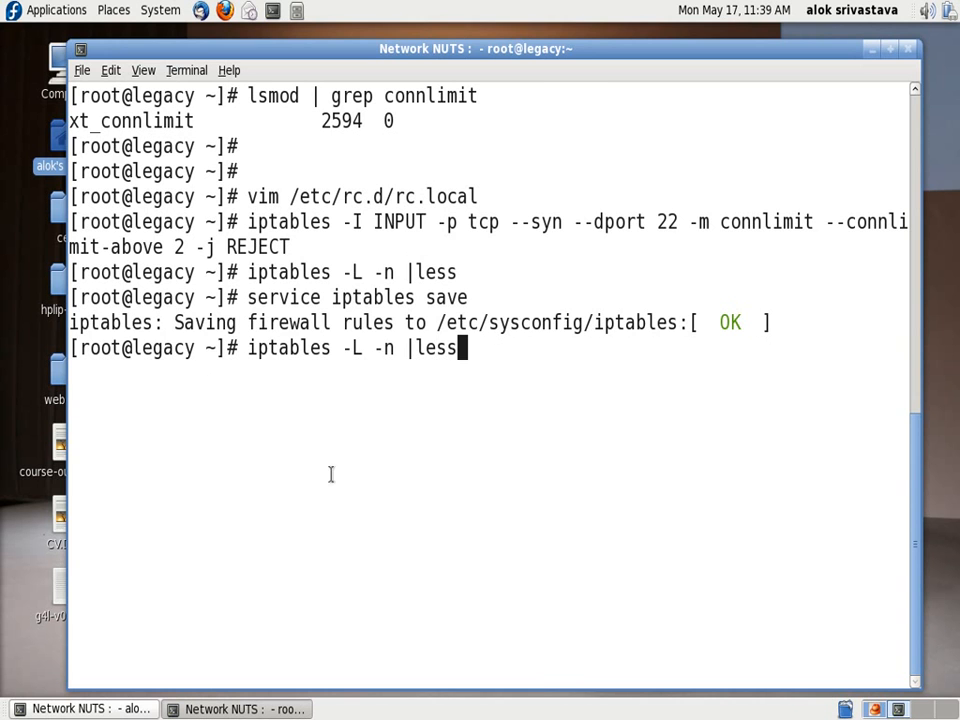